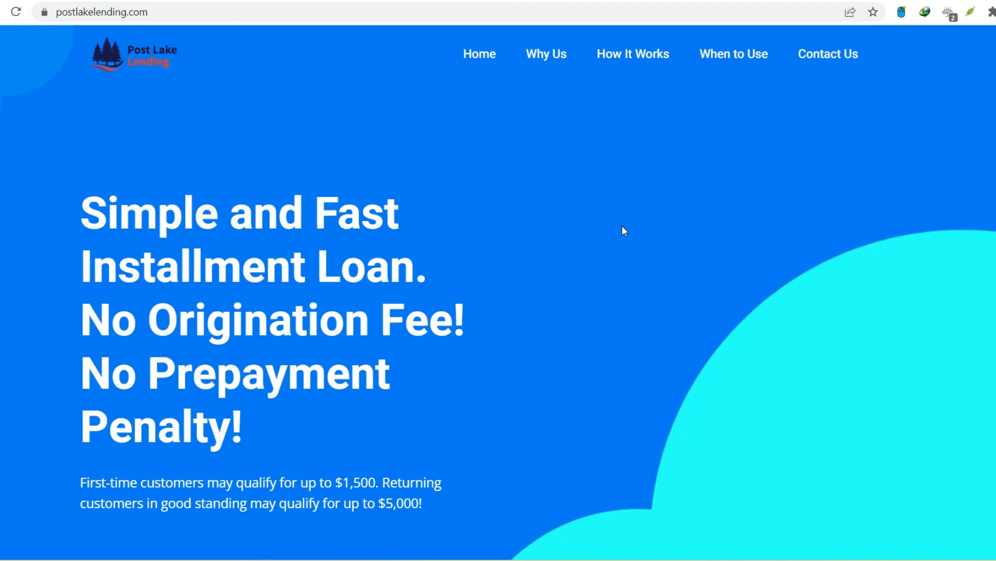
# Scroll down the homepage past the hero banner through the Great Alternative to Payday Loans section
pyautogui.scroll(-3)
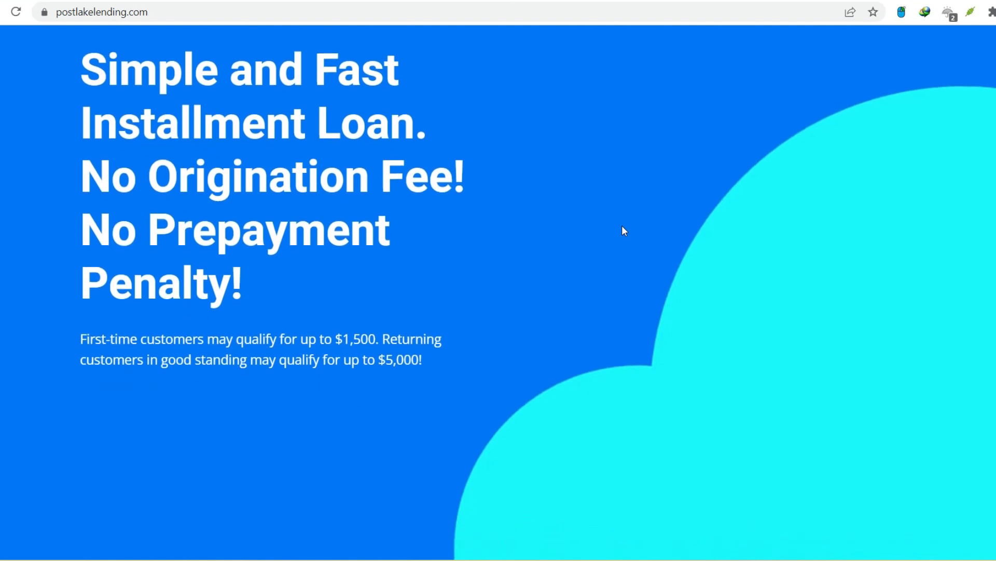
pyautogui.scroll(-3)
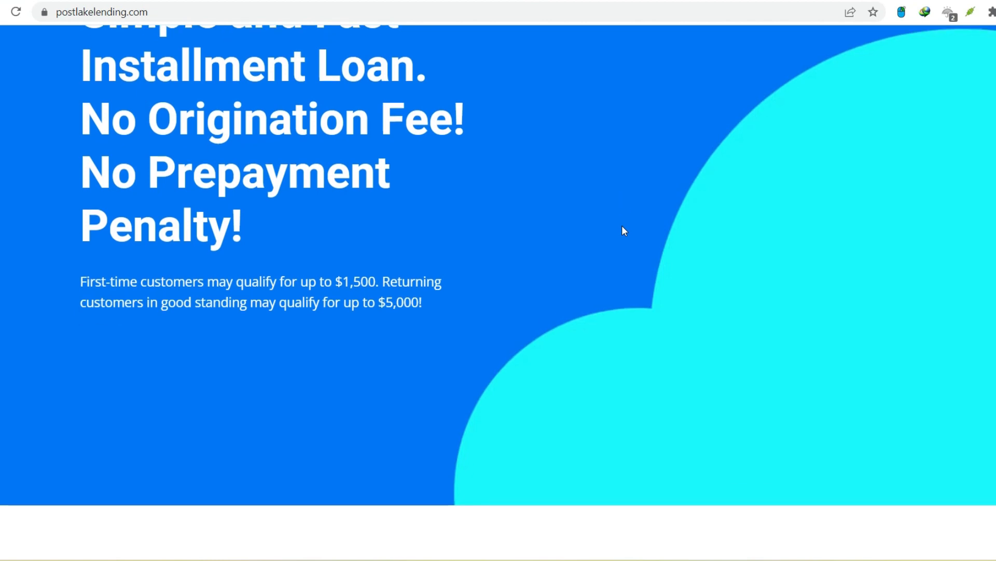
pyautogui.scroll(-3)
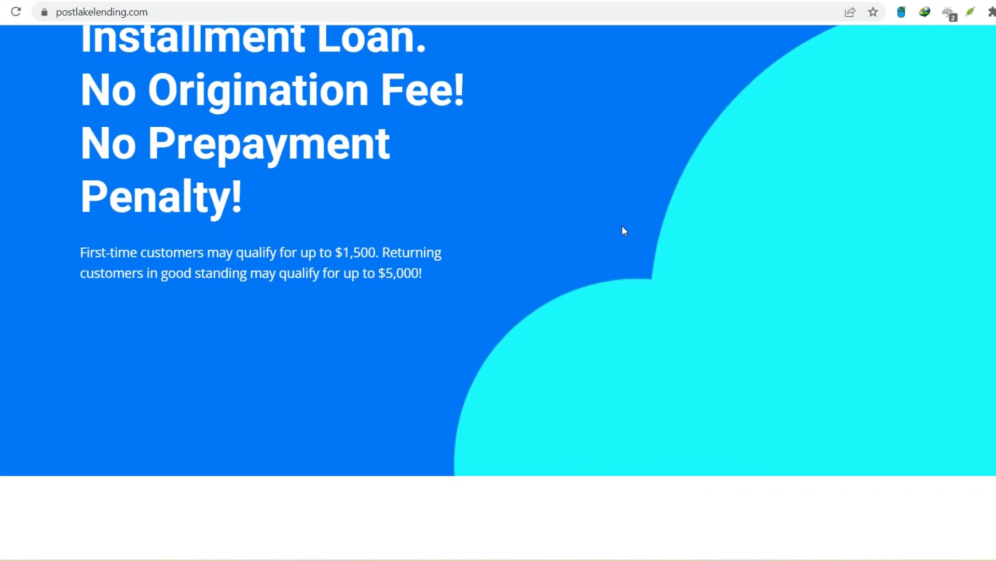
pyautogui.scroll(-3)
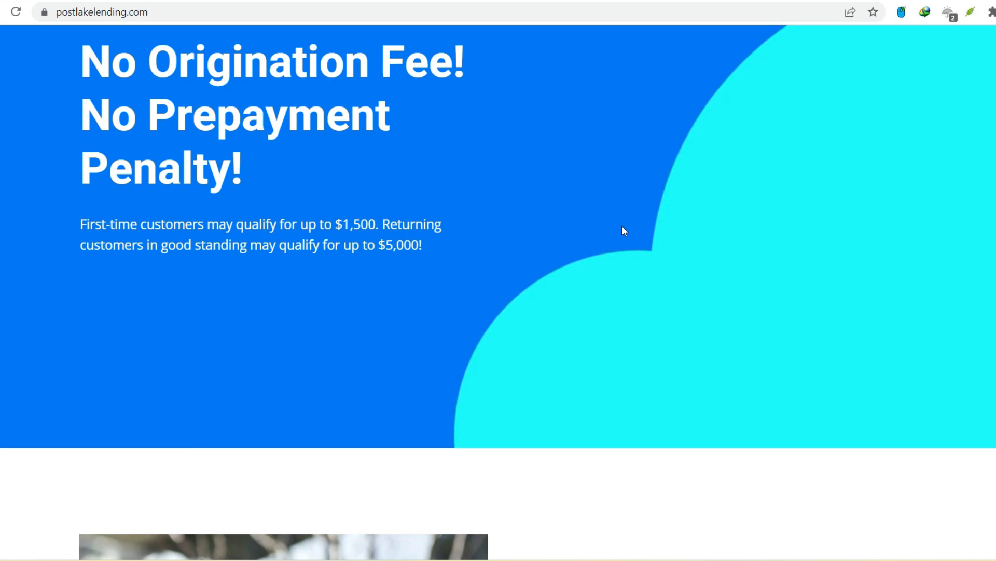
pyautogui.scroll(-3)
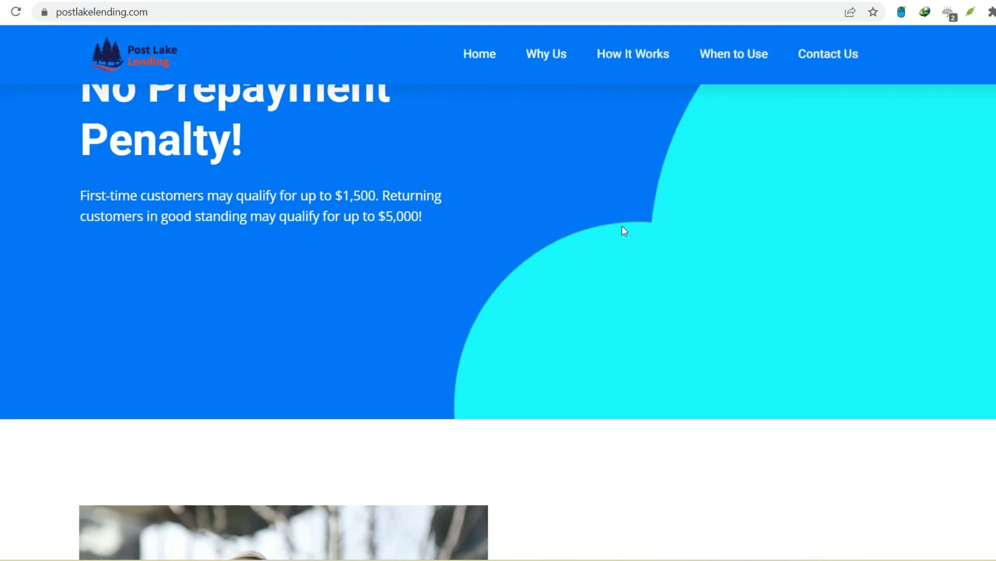
pyautogui.scroll(-3)
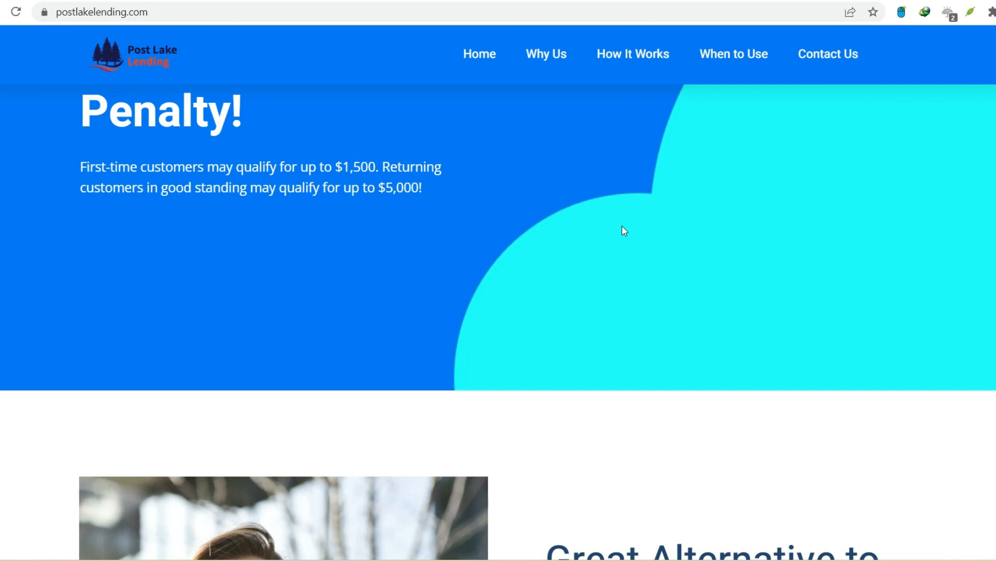
pyautogui.scroll(-3)
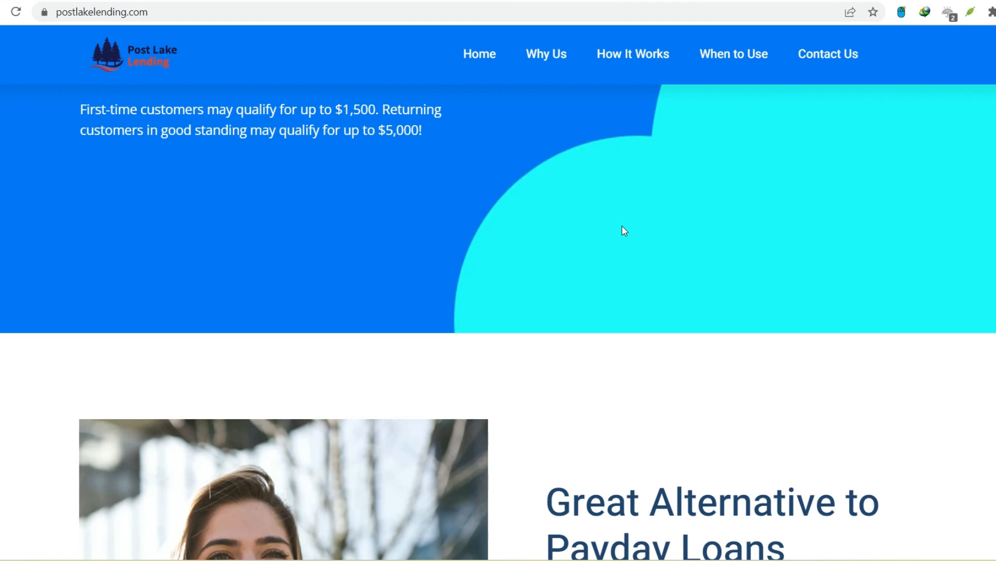
pyautogui.scroll(-3)
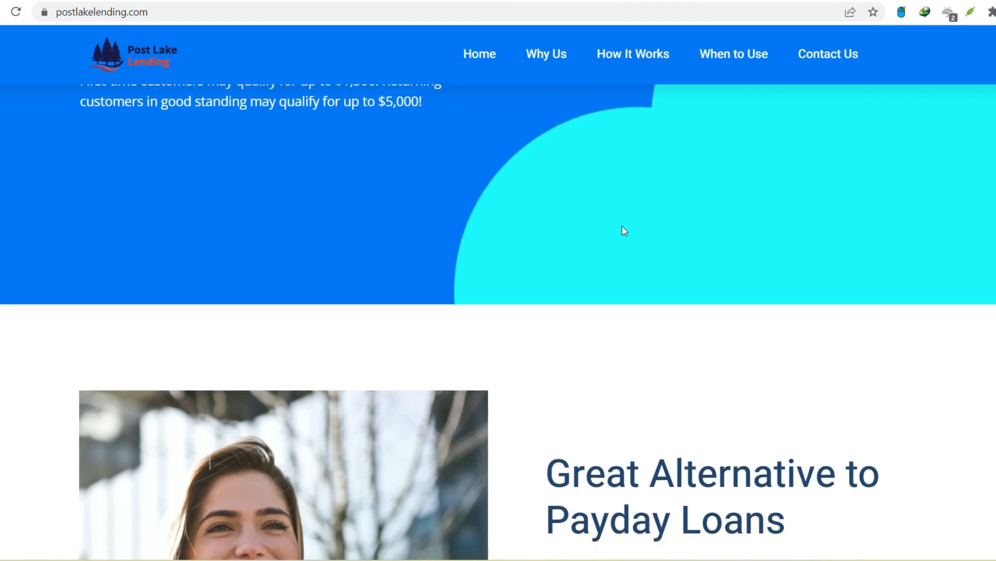
pyautogui.scroll(-3)
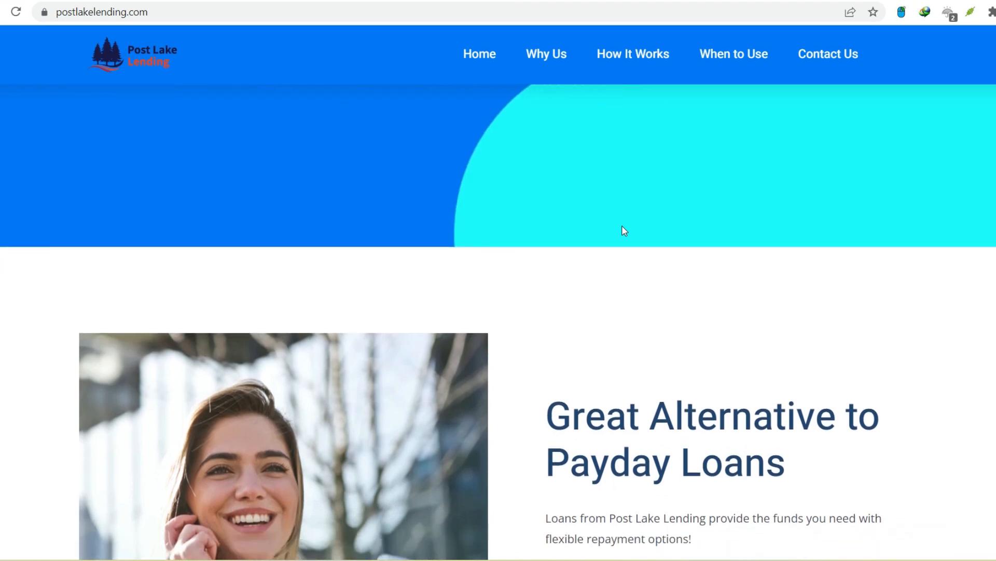
pyautogui.scroll(-3)
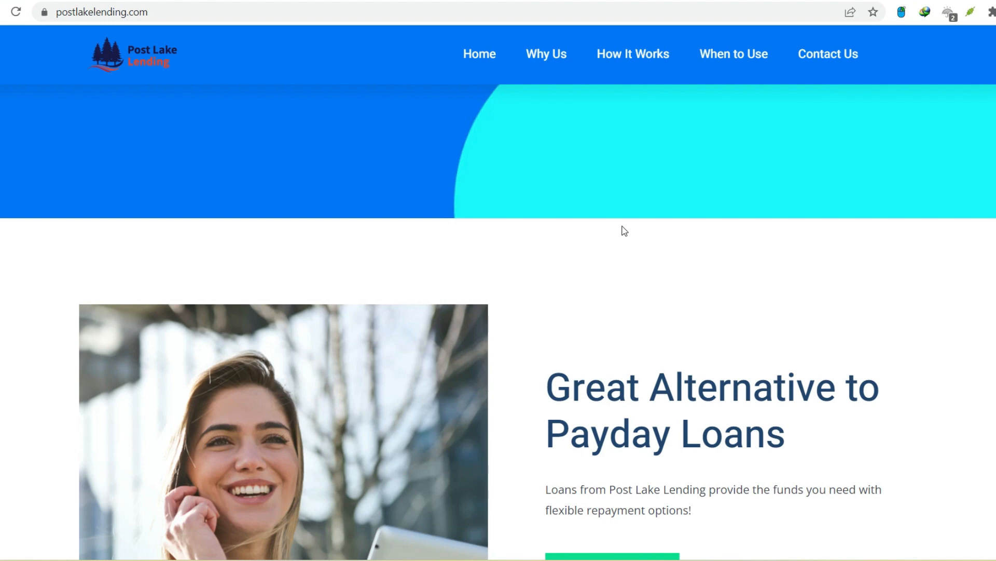
pyautogui.scroll(-3)
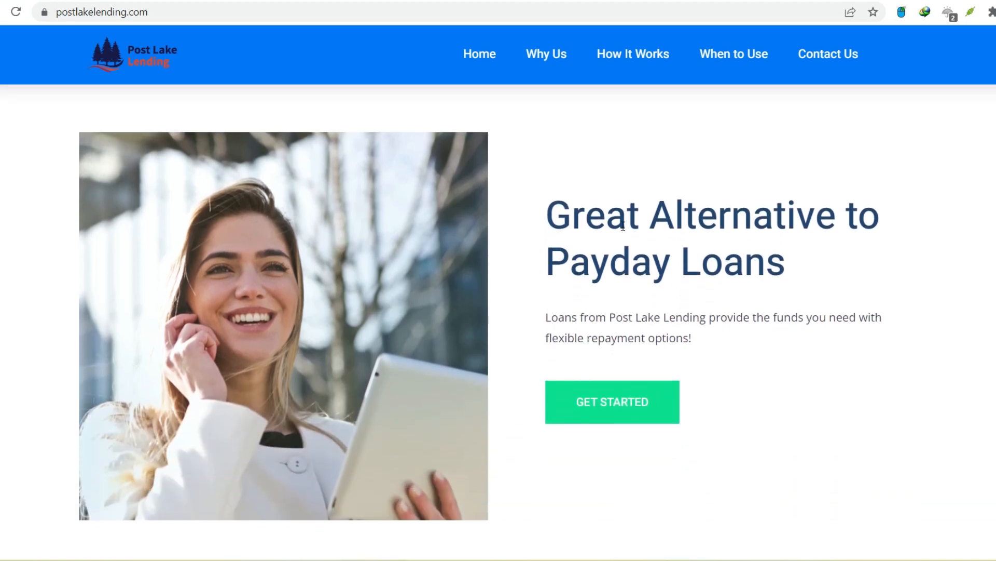
pyautogui.scroll(3)
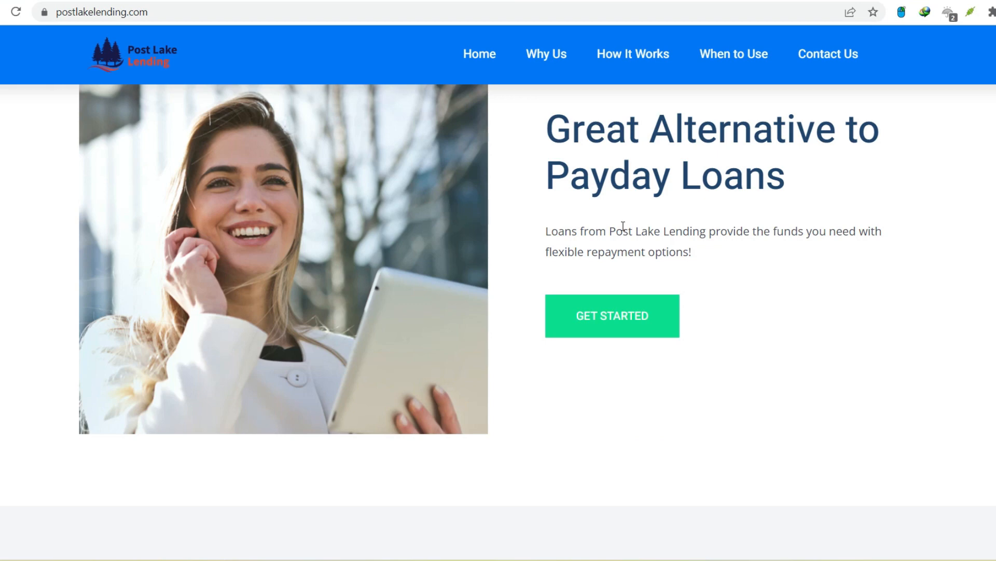
# Continue scrolling until the When to Use Post Lake Lending heading comes into view
pyautogui.scroll(-3)
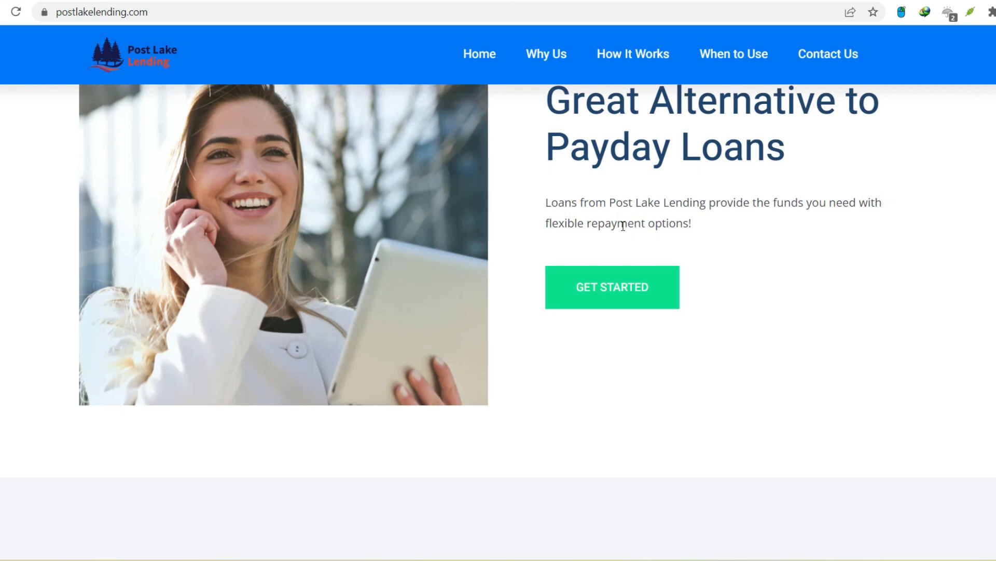
pyautogui.scroll(-3)
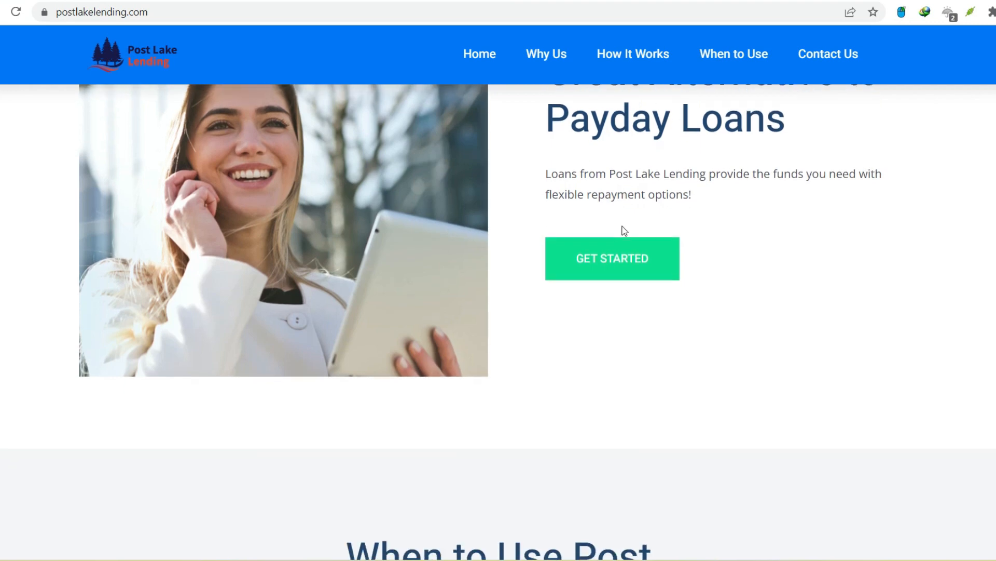
pyautogui.scroll(-3)
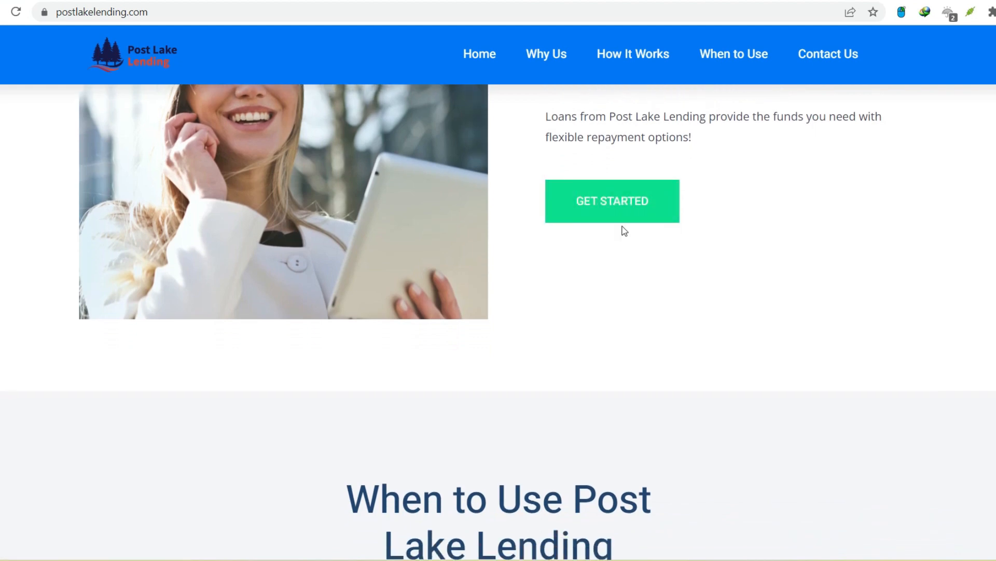
pyautogui.scroll(-3)
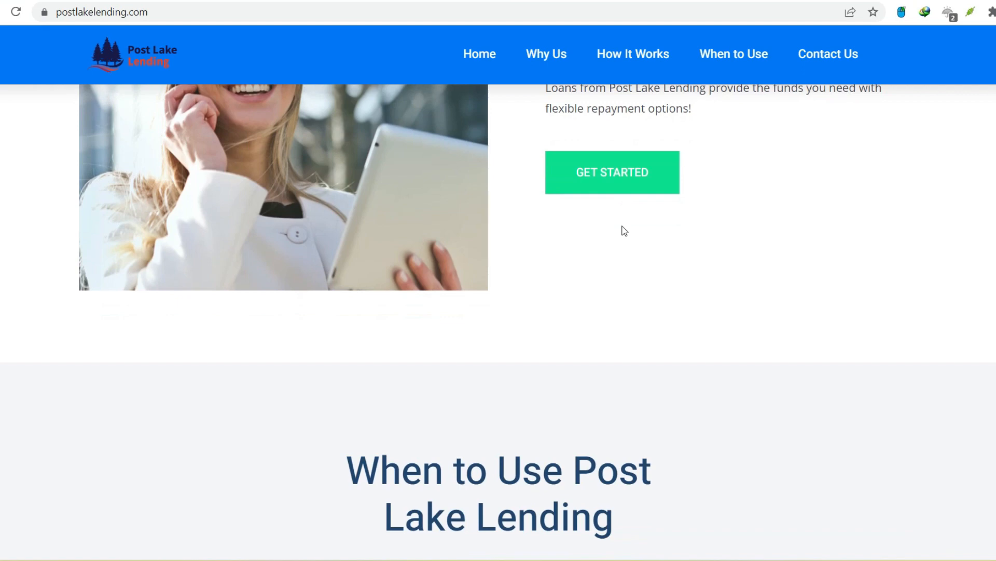
pyautogui.scroll(-3)
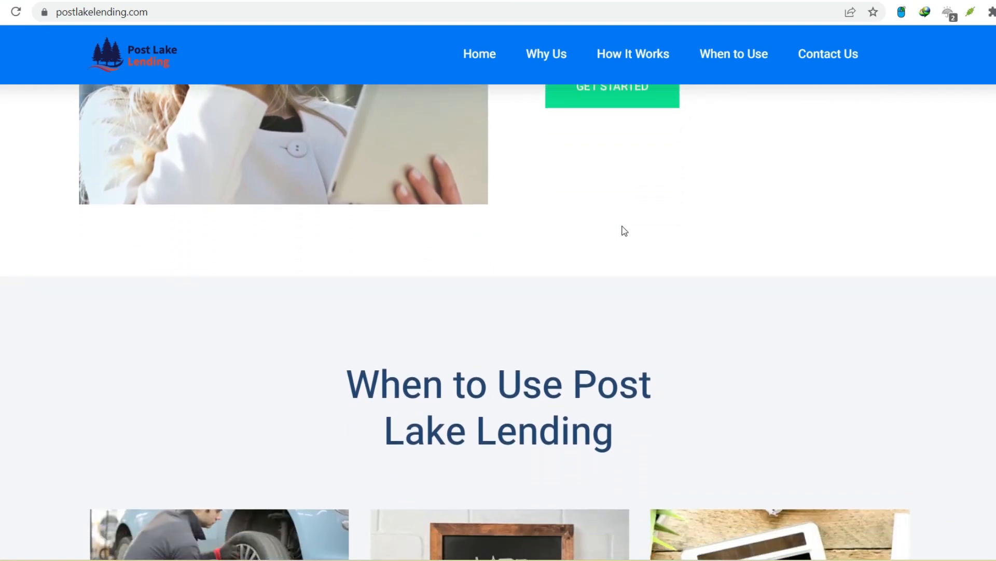
# Scroll past the late fees, bounced checks and rent reason cards to the How It Works heading
pyautogui.scroll(-3)
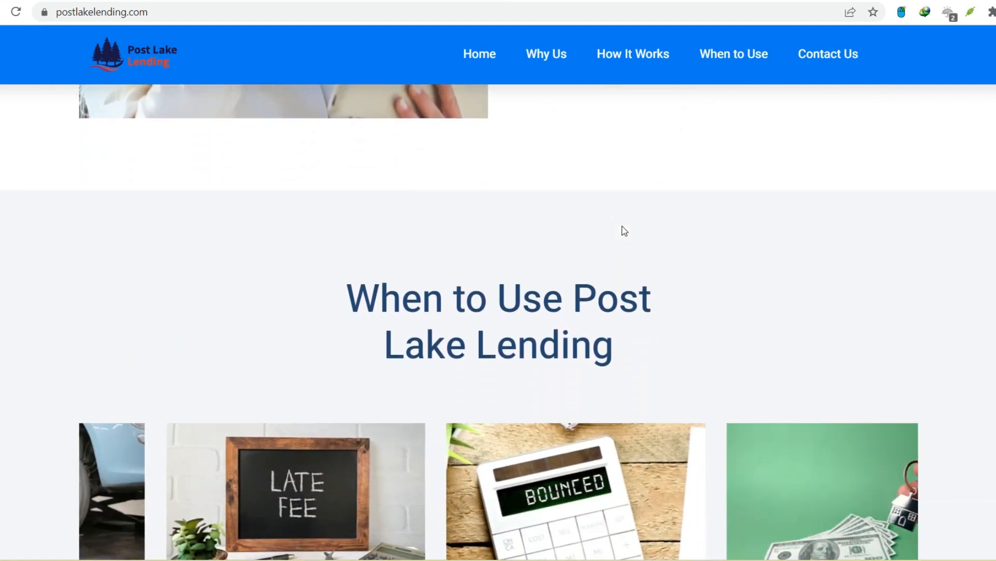
pyautogui.scroll(-3)
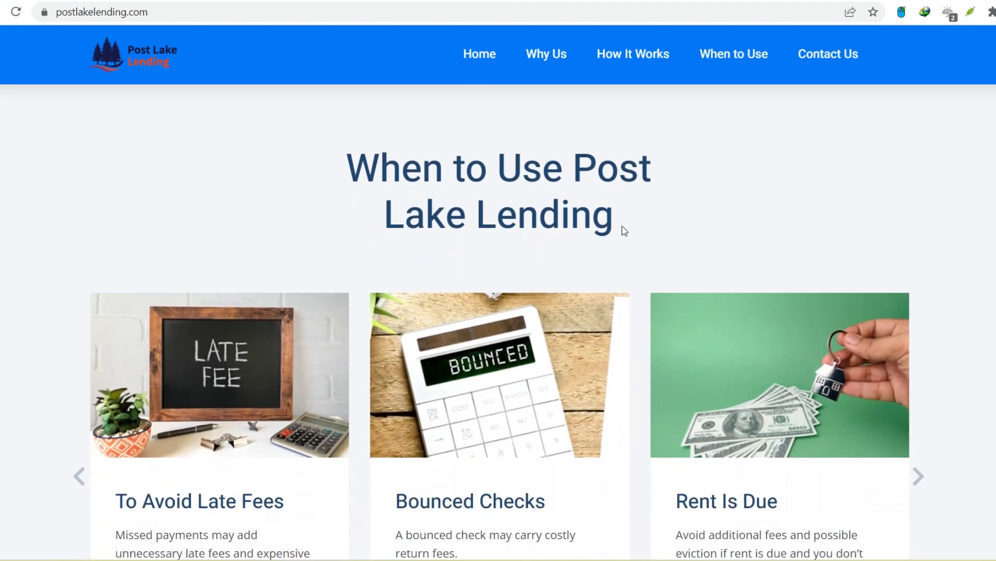
pyautogui.scroll(-3)
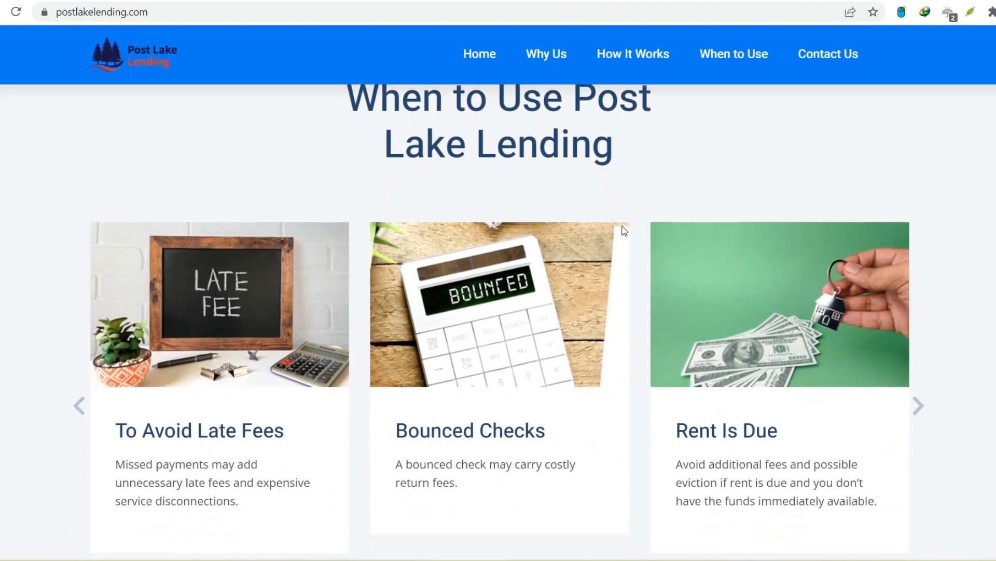
pyautogui.scroll(-3)
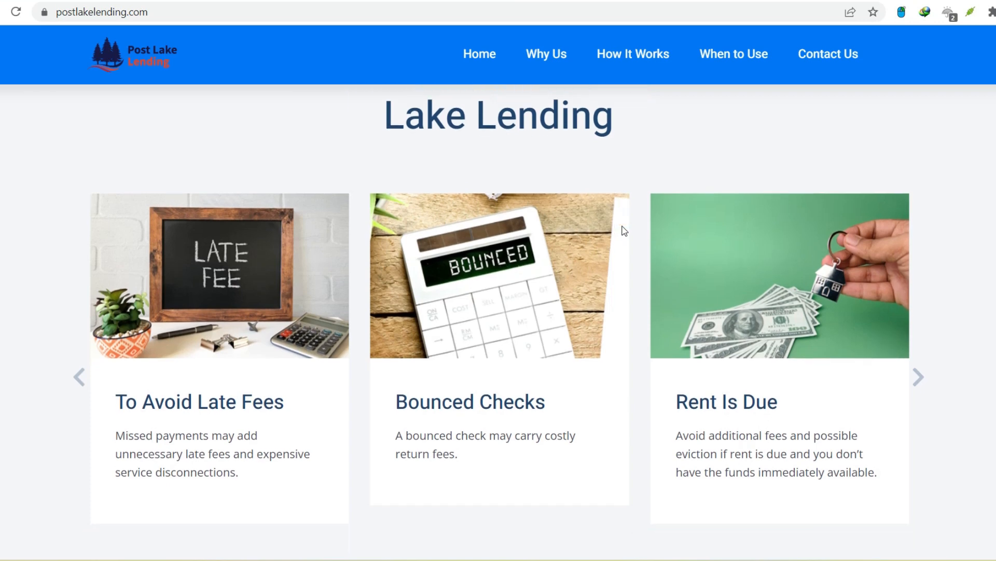
pyautogui.scroll(-3)
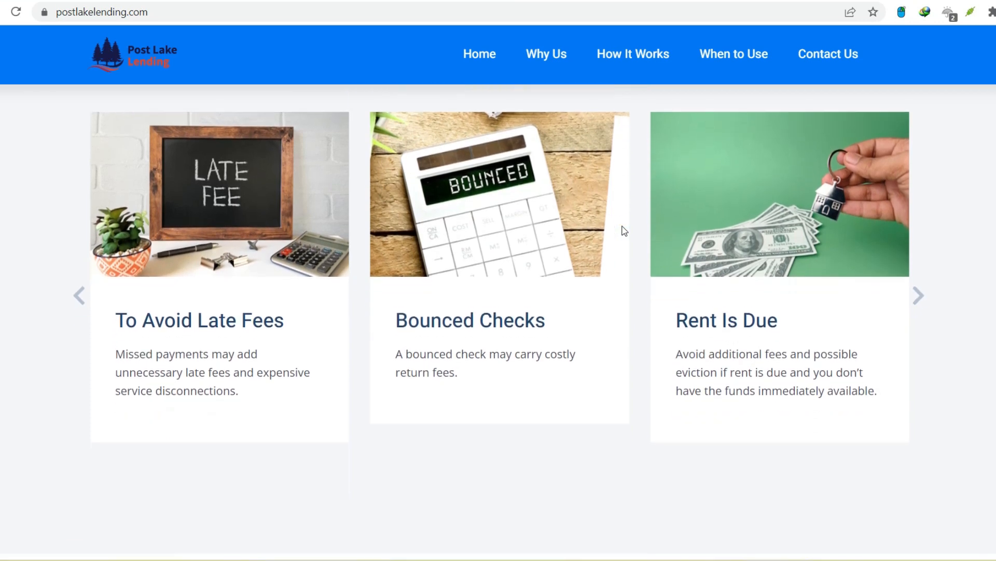
pyautogui.scroll(-3)
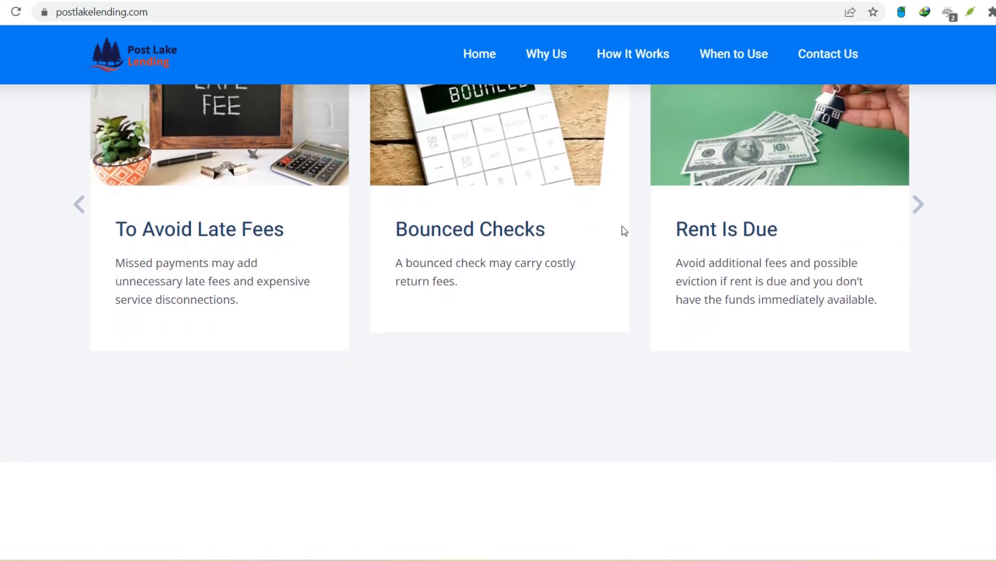
pyautogui.scroll(3)
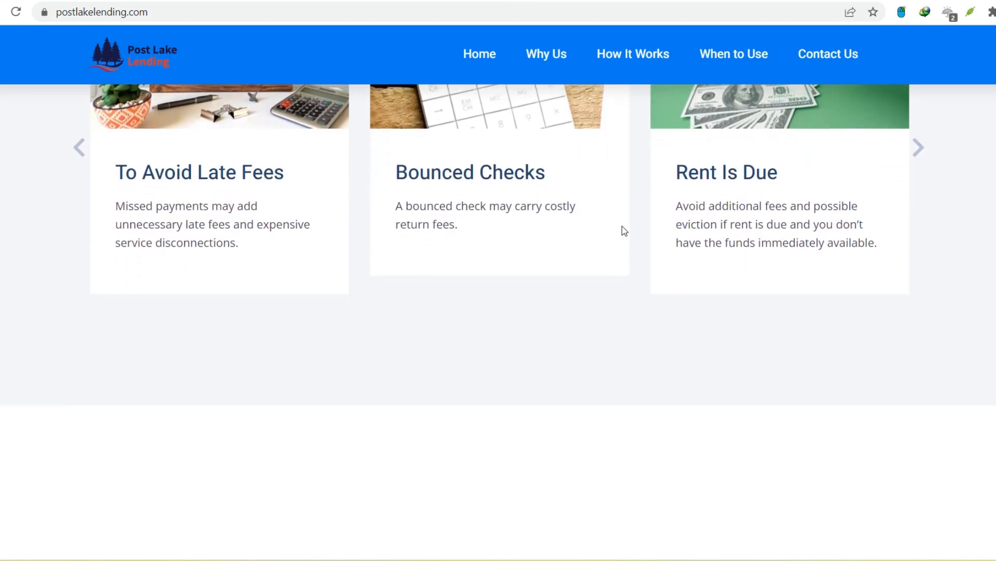
pyautogui.scroll(-3)
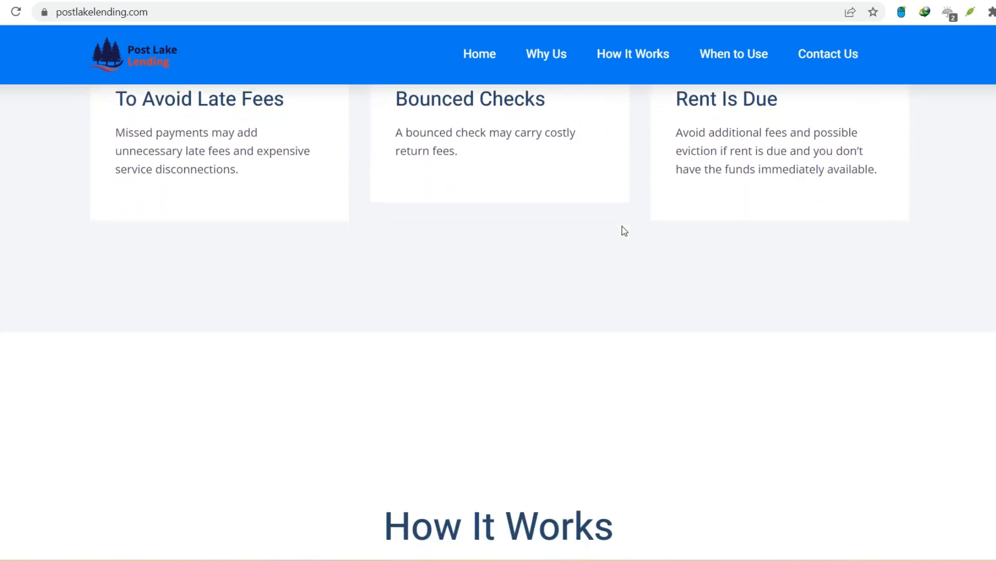
pyautogui.scroll(-3)
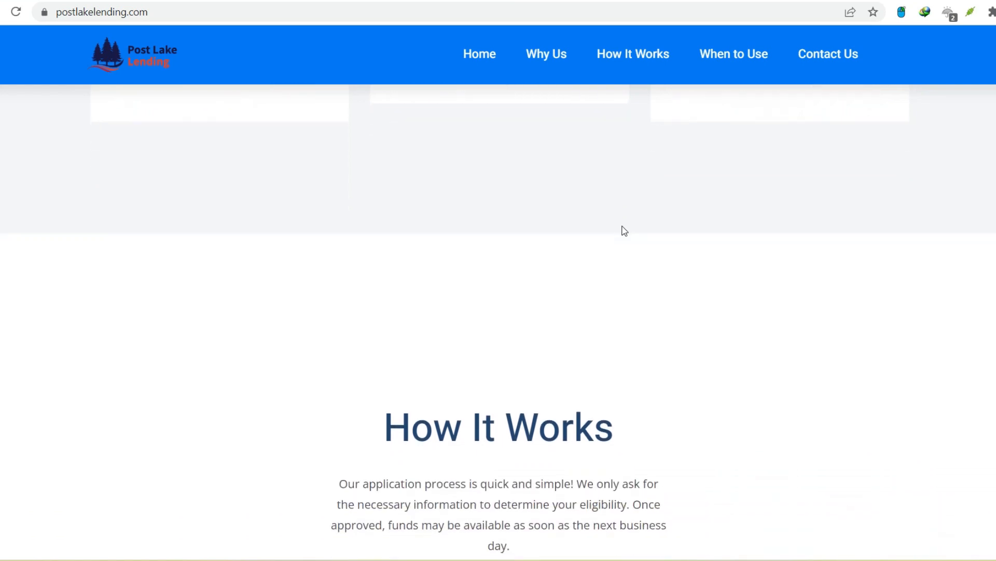
# Scroll through the three How It Works application steps
pyautogui.scroll(-3)
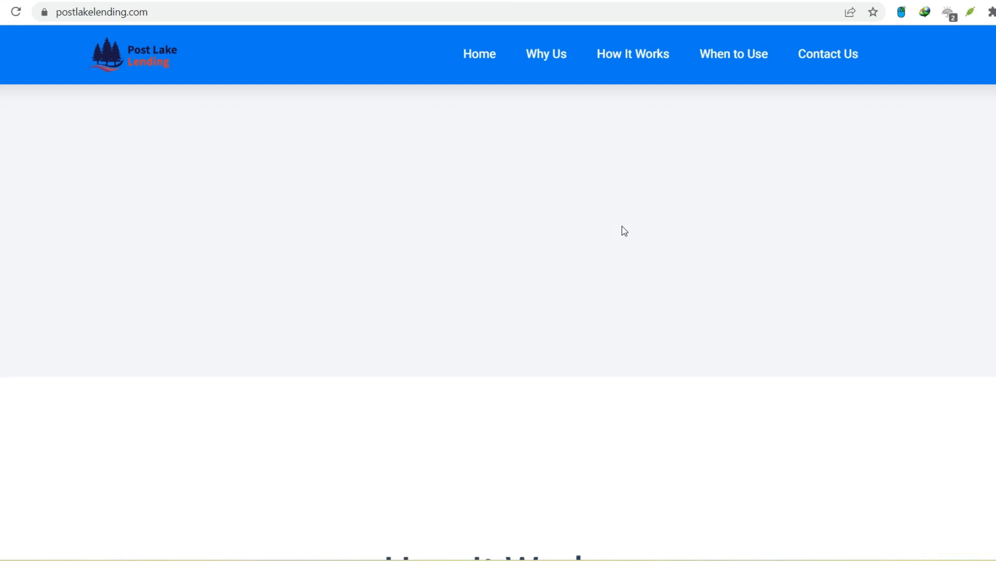
pyautogui.scroll(-3)
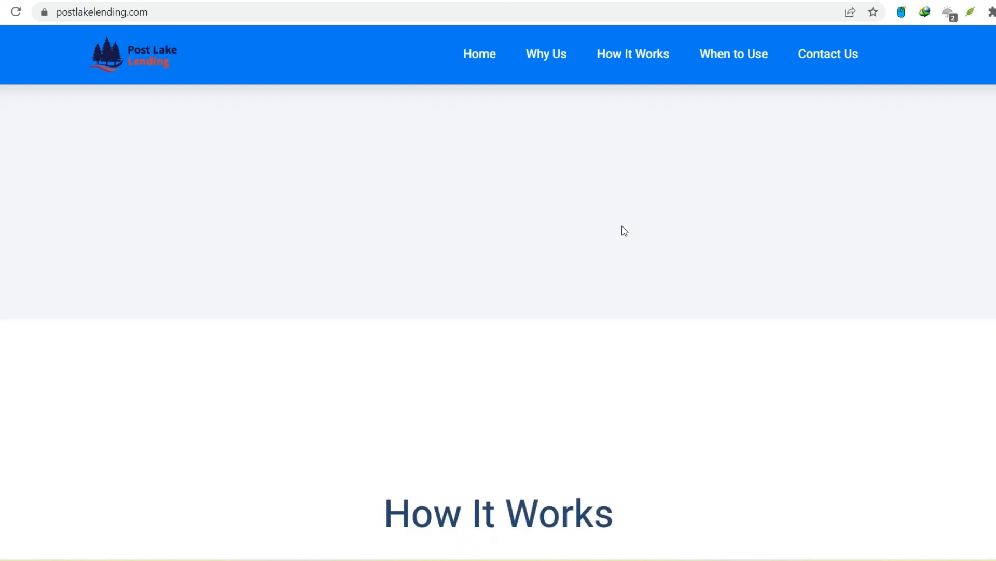
pyautogui.scroll(-3)
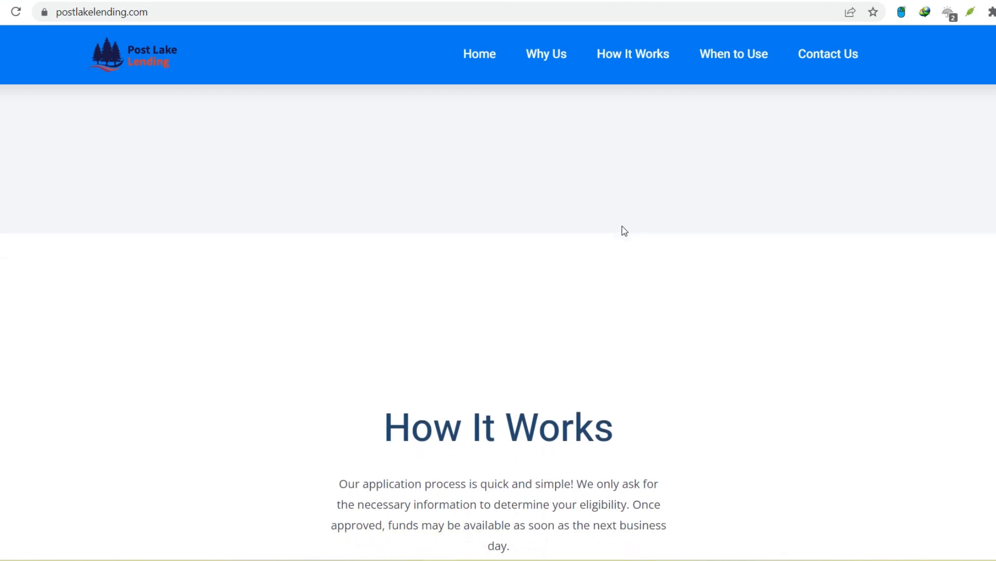
pyautogui.scroll(-3)
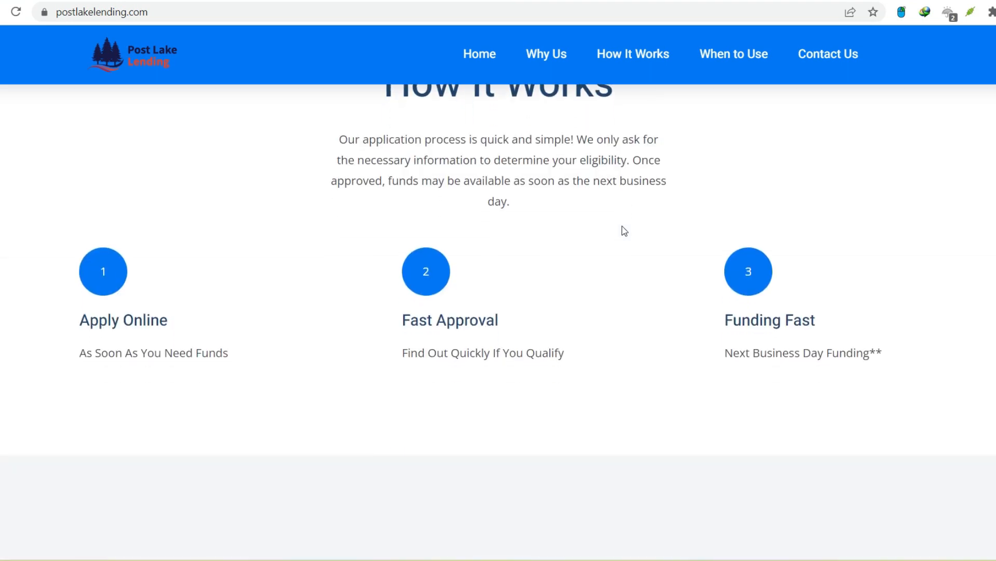
pyautogui.scroll(-3)
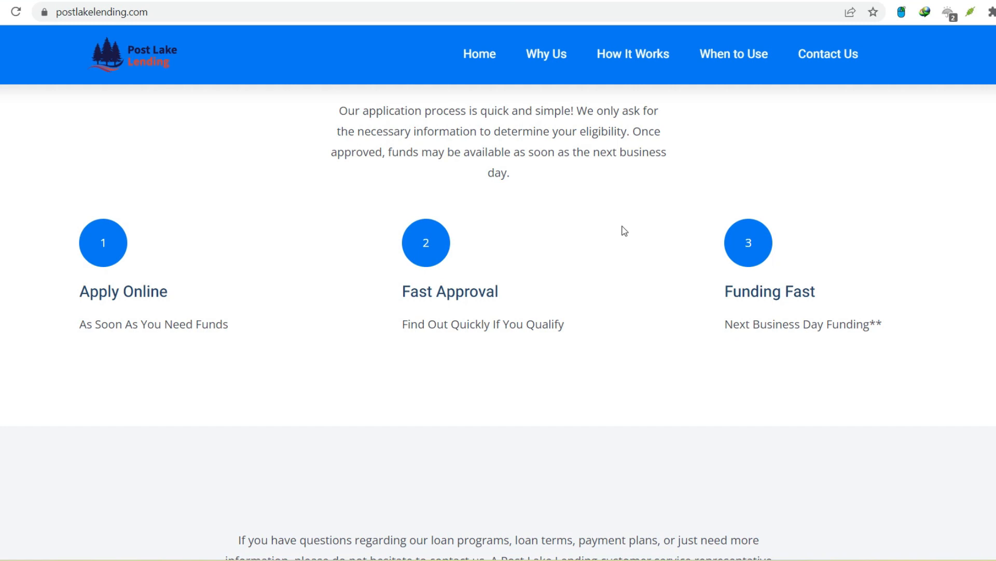
pyautogui.scroll(-3)
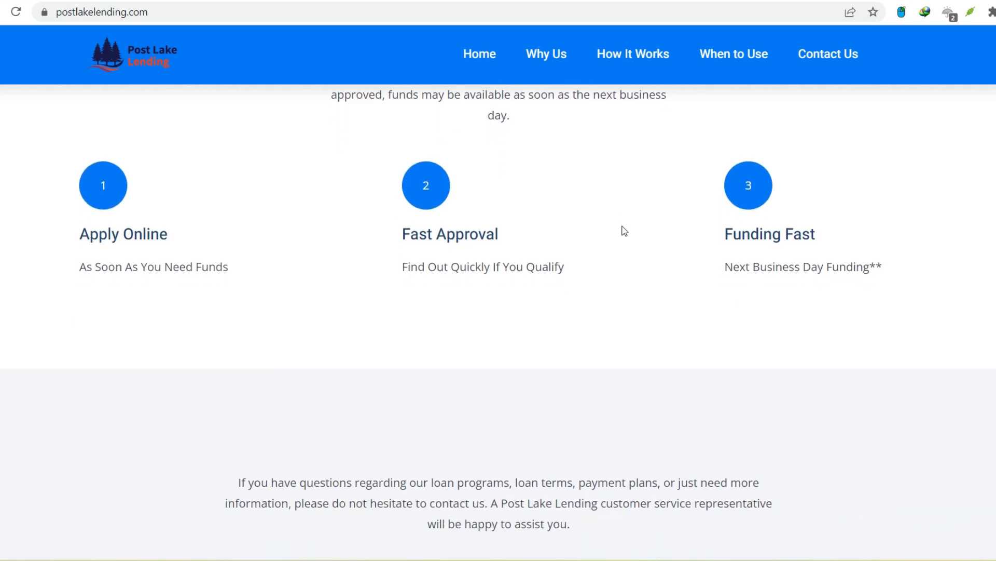
# Scroll through the contact details, then go to the When to Use page from the navigation bar
pyautogui.scroll(-3)
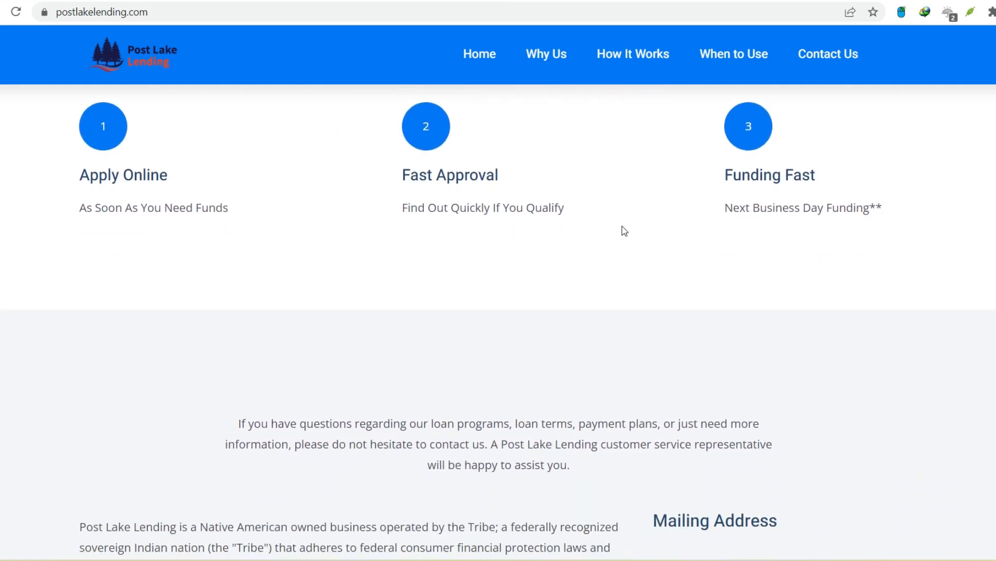
pyautogui.scroll(-3)
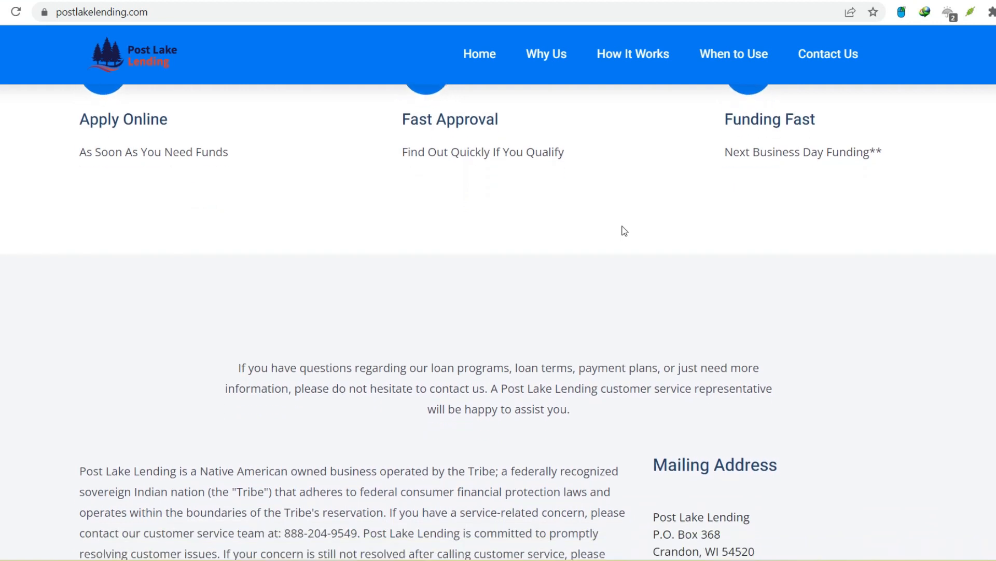
pyautogui.scroll(-3)
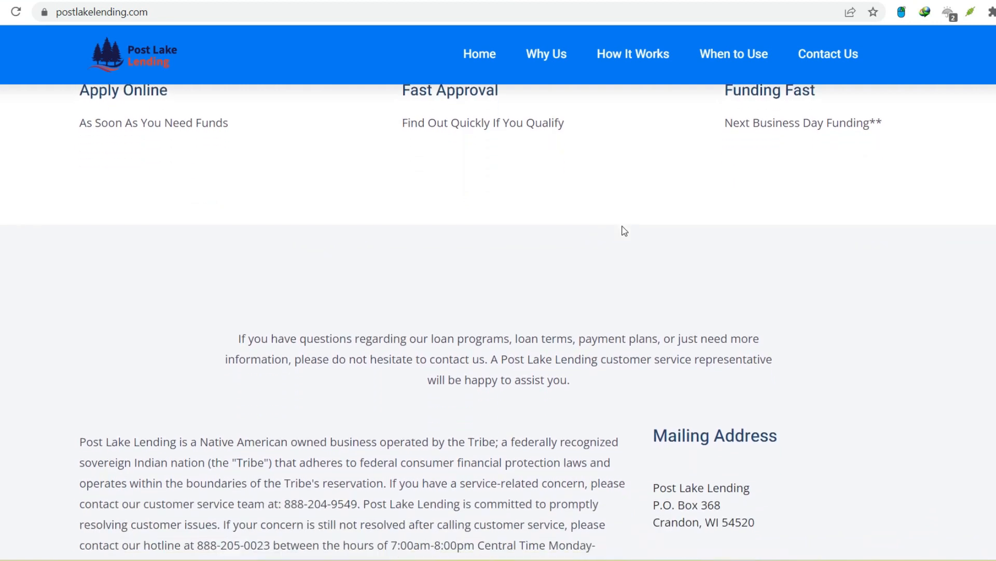
pyautogui.scroll(-3)
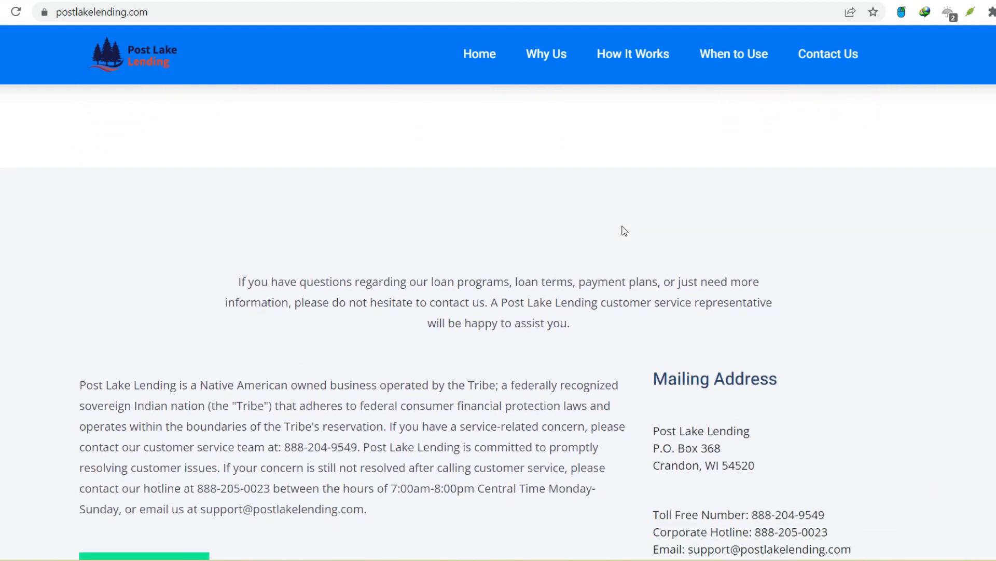
pyautogui.scroll(-3)
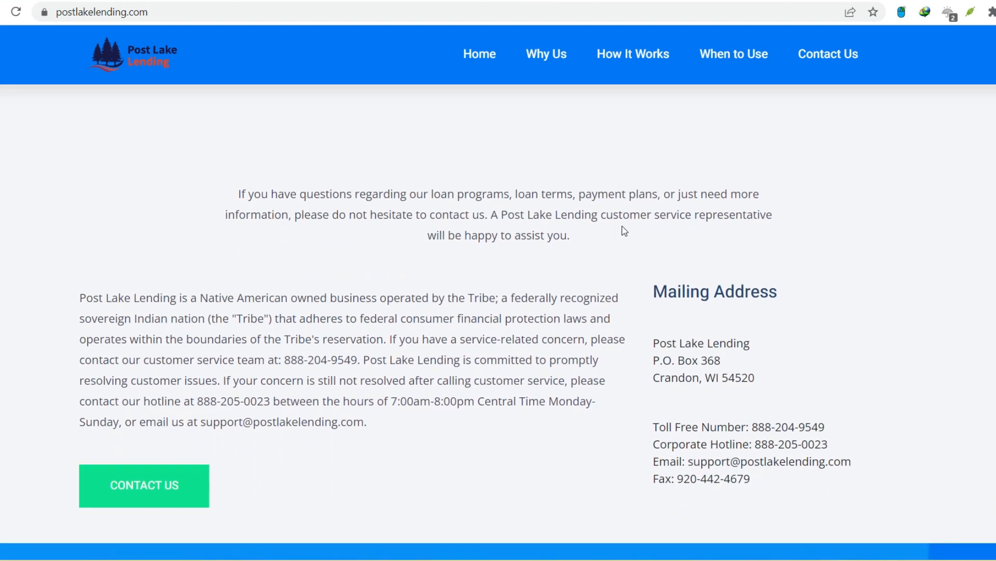
pyautogui.scroll(-3)
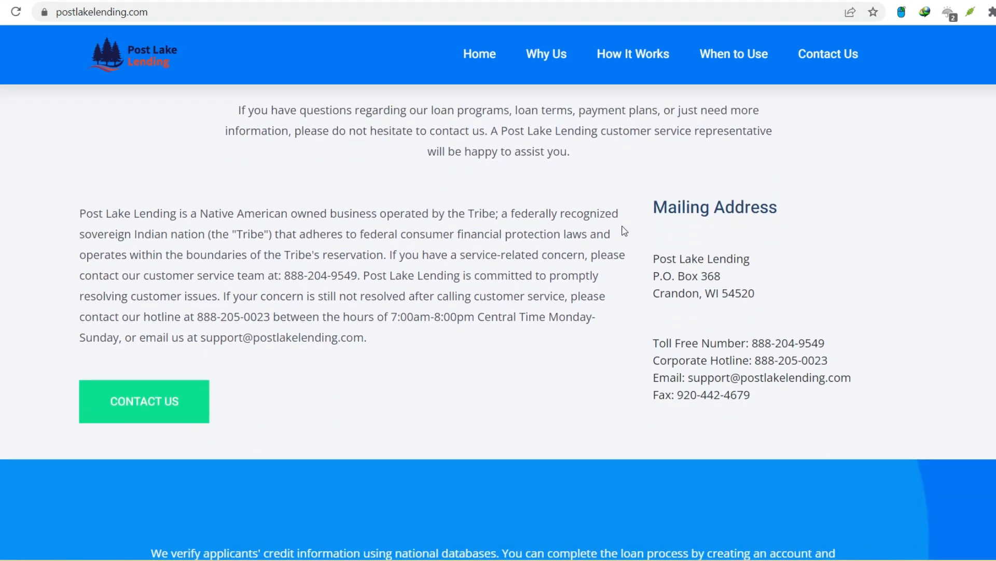
pyautogui.moveTo(734, 53)
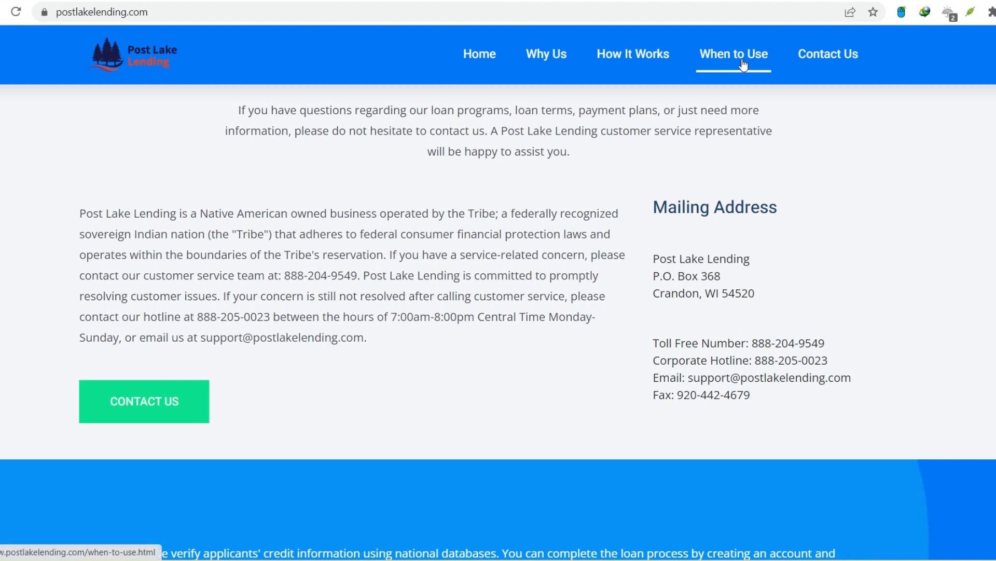
pyautogui.click(734, 53)
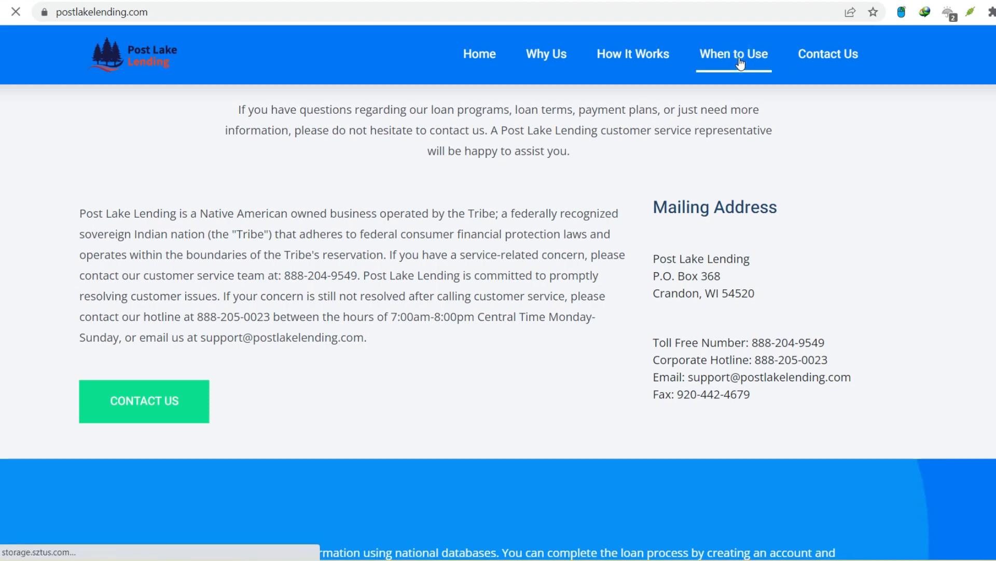
pyautogui.click(734, 54)
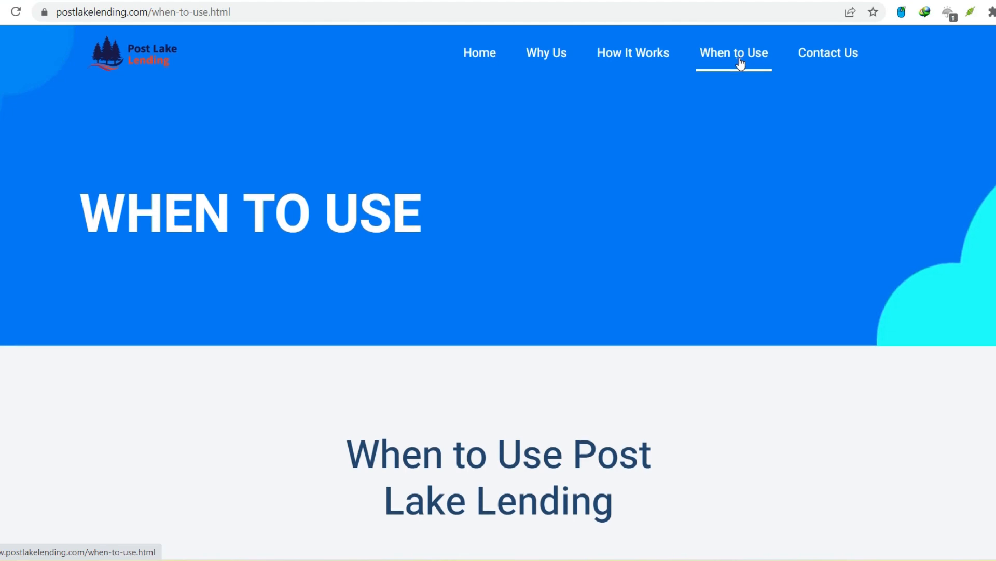
pyautogui.scroll(-3)
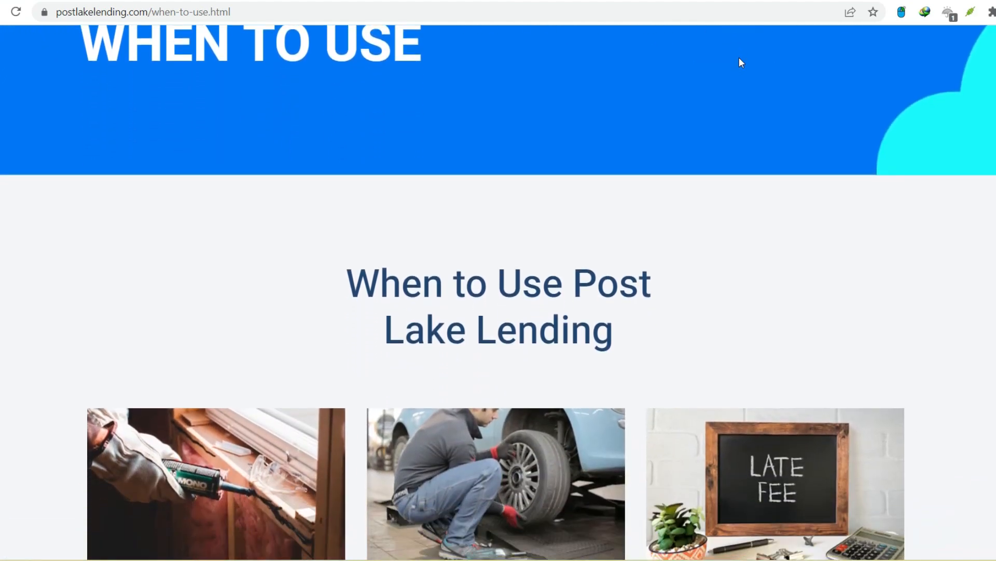
pyautogui.scroll(-3)
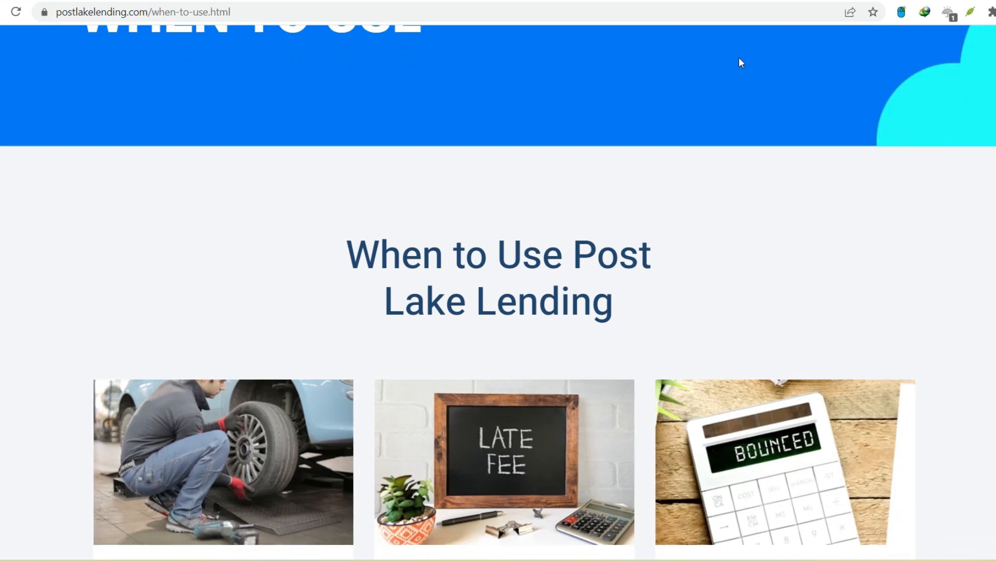
pyautogui.scroll(-3)
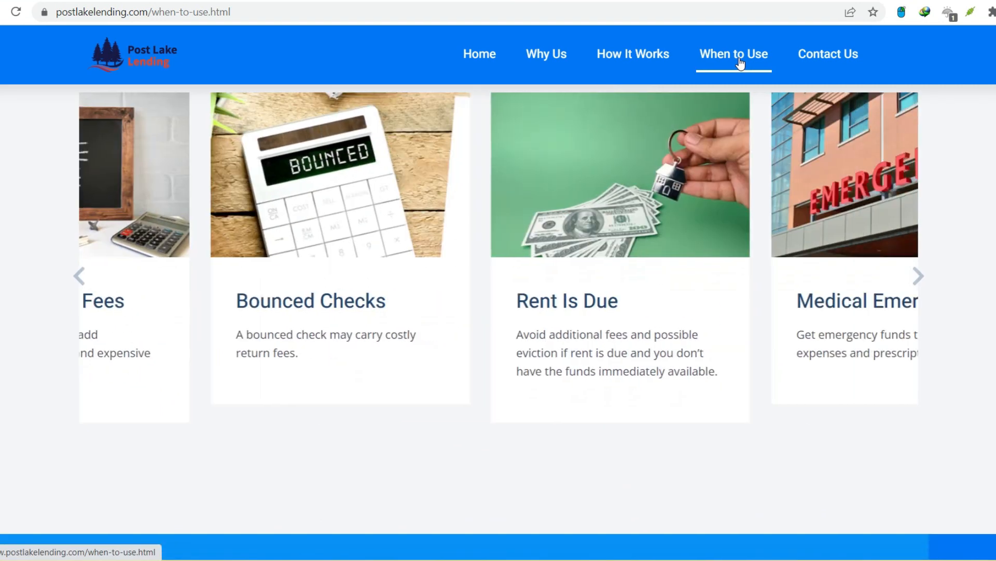
pyautogui.scroll(-3)
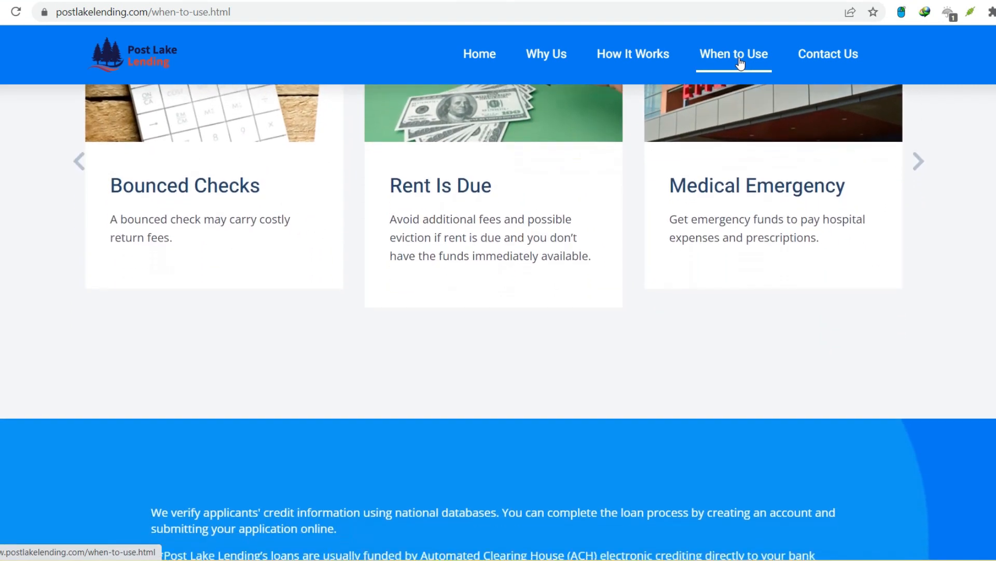
pyautogui.scroll(-3)
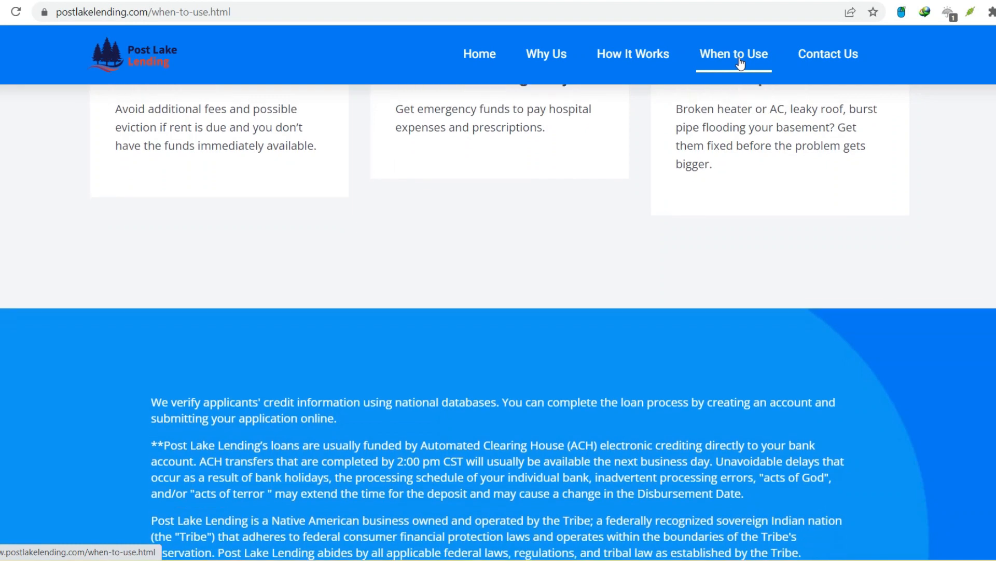
pyautogui.scroll(-3)
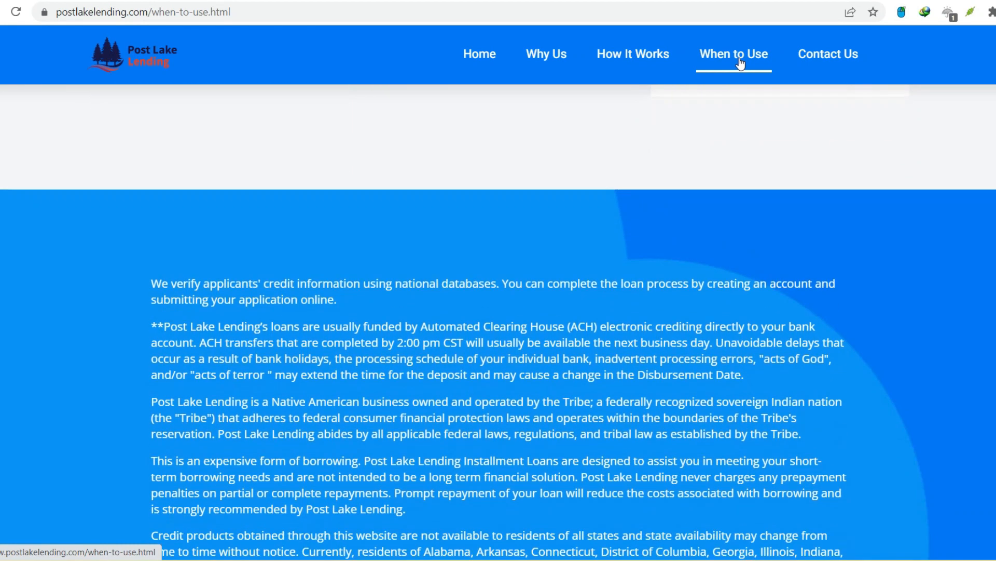
pyautogui.scroll(3)
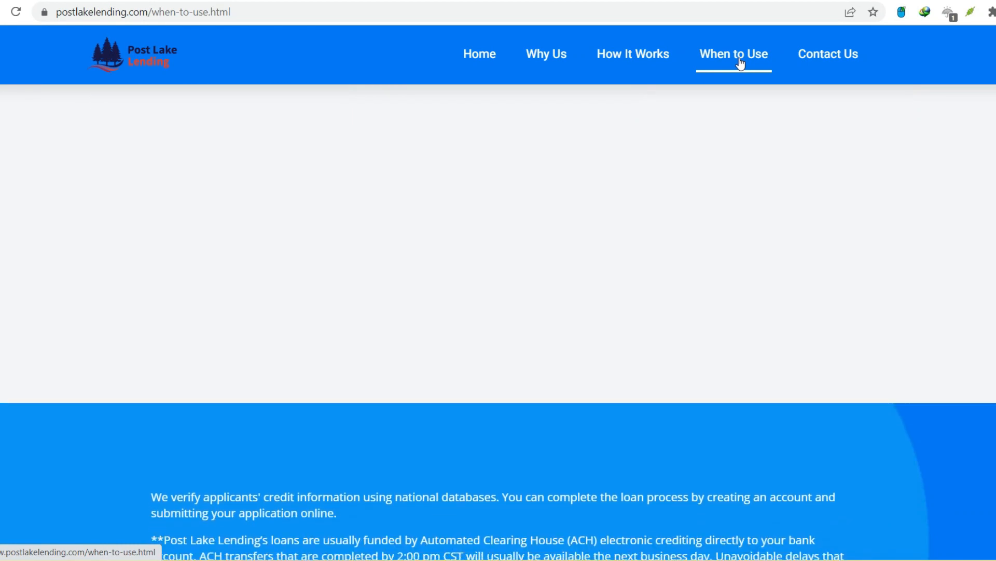
pyautogui.scroll(-3)
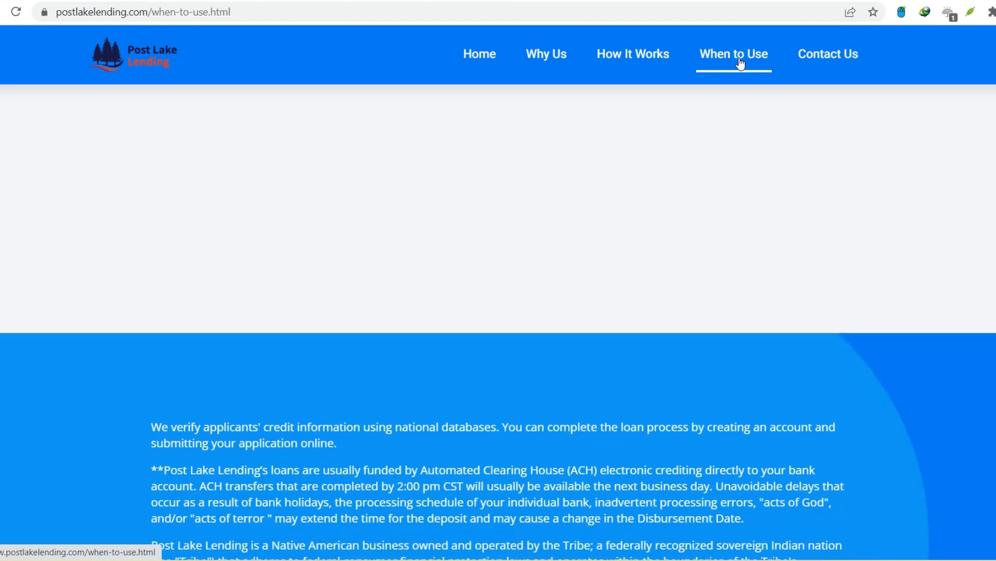
pyautogui.scroll(-3)
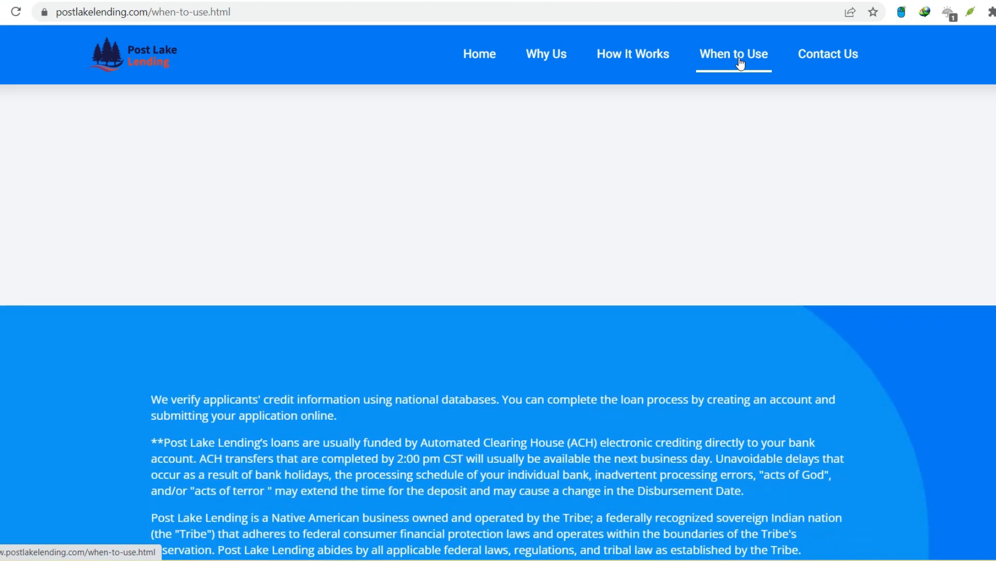
pyautogui.scroll(-3)
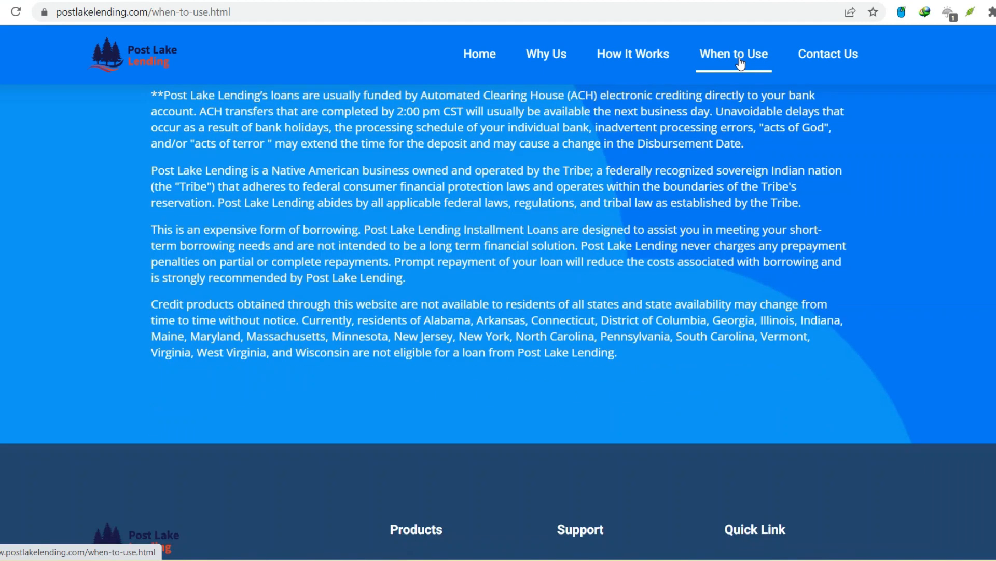
# Go to the Why Us page describing the alternative to payday loans
pyautogui.click(544, 53)
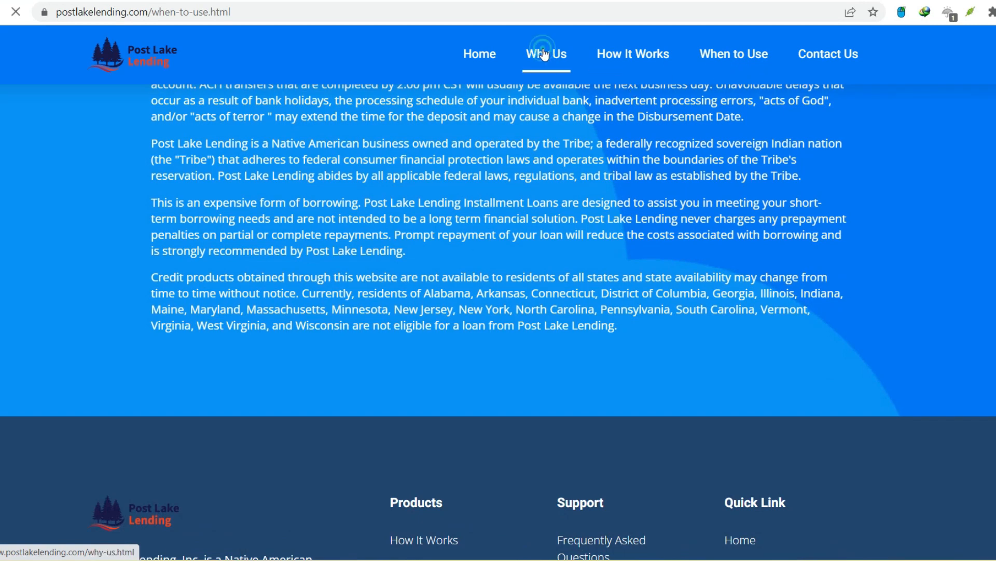
pyautogui.click(545, 53)
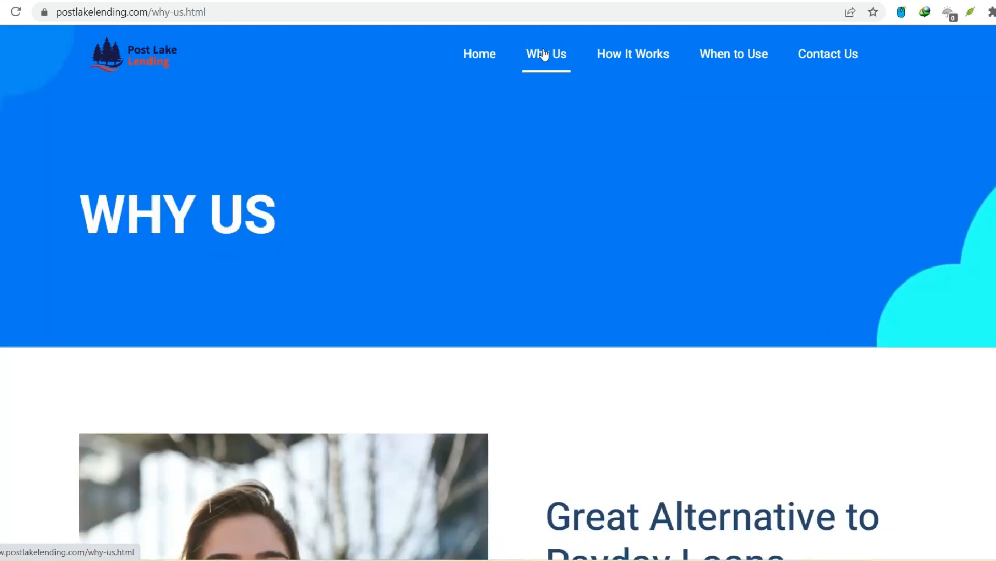
pyautogui.scroll(-3)
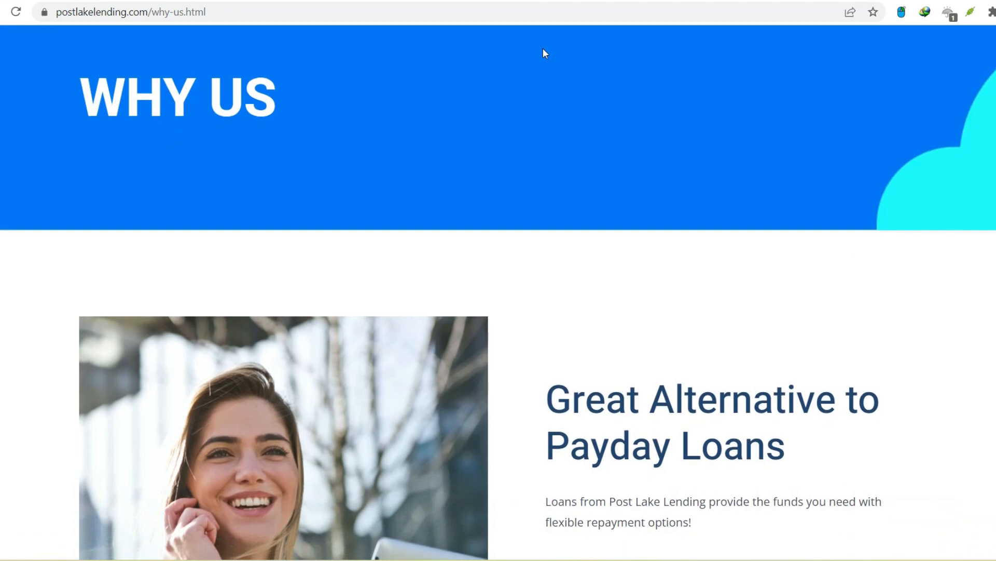
pyautogui.scroll(-3)
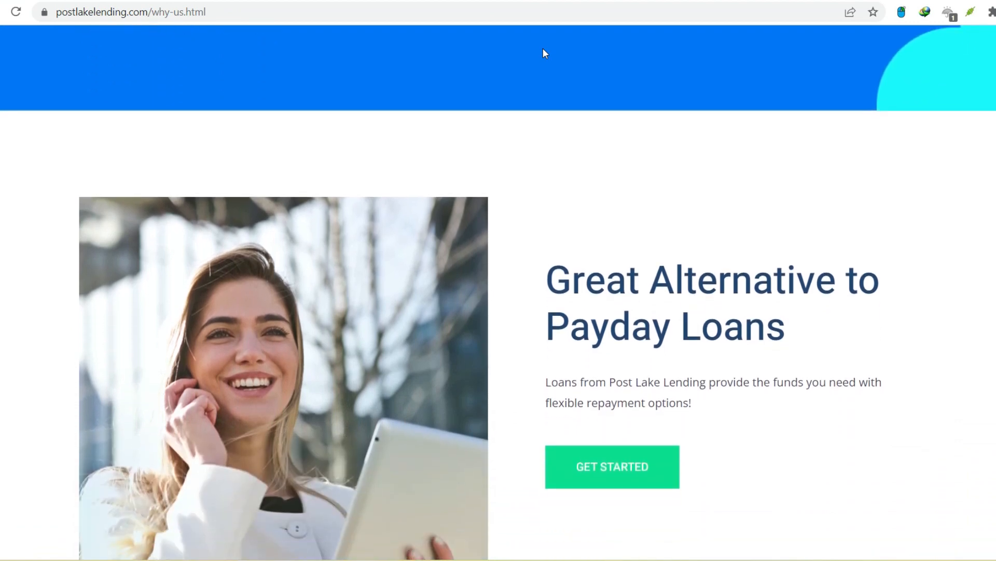
pyautogui.scroll(3)
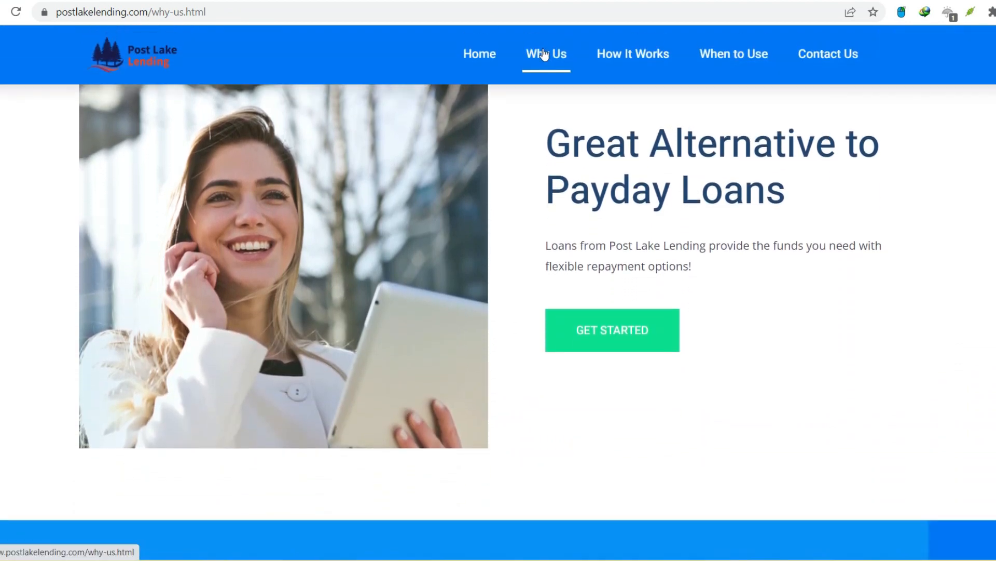
# Scroll down through the Why Us page and its loan disclosures
pyautogui.scroll(-3)
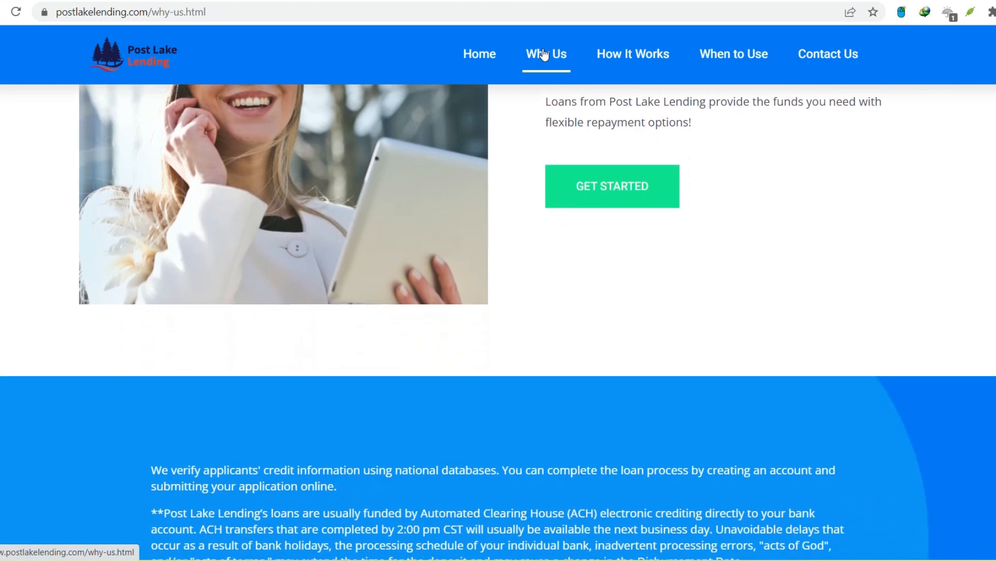
pyautogui.scroll(-3)
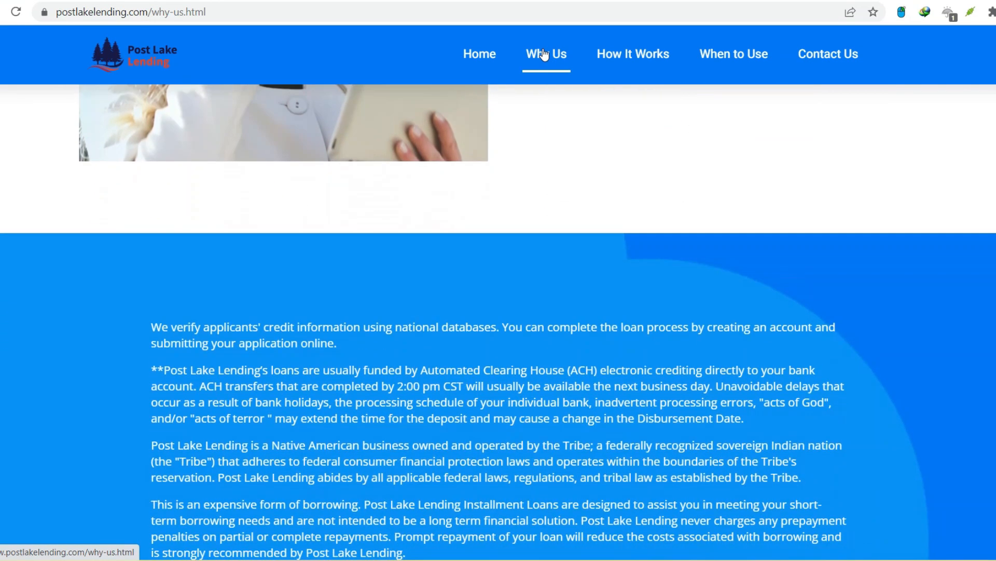
pyautogui.scroll(-3)
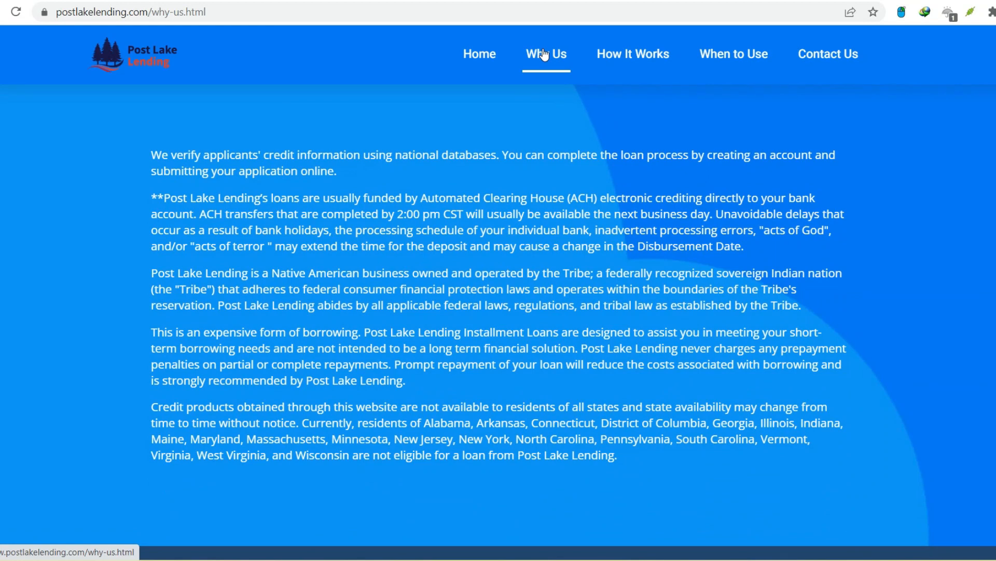
pyautogui.scroll(-3)
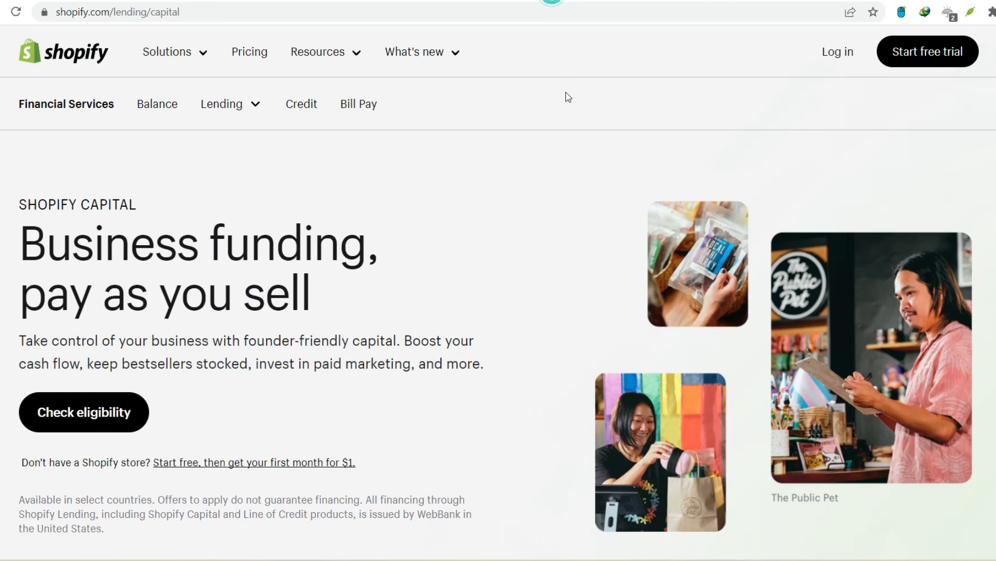
pyautogui.moveTo(527, 157)
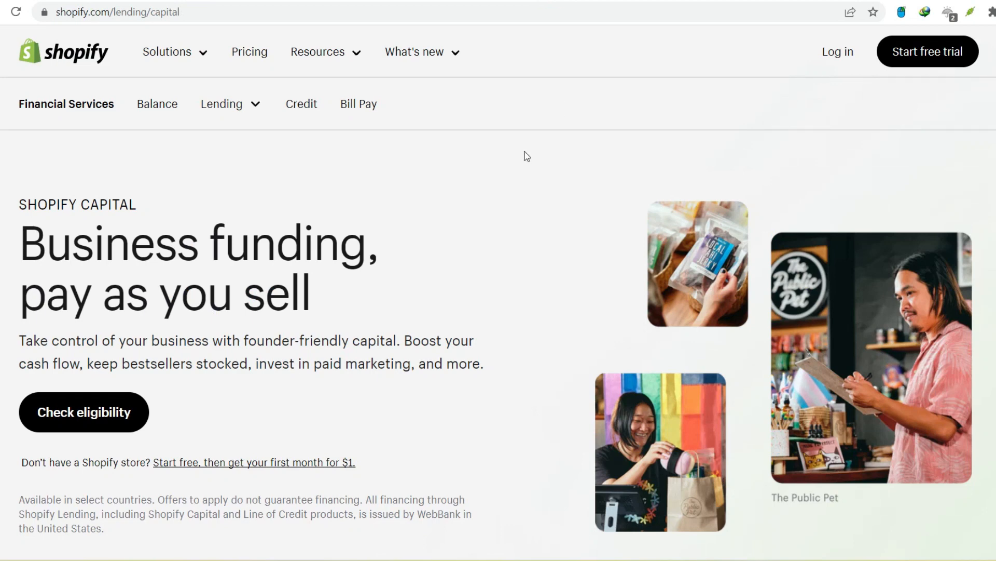
# Scroll Shopify Capital's page past the pay-as-you-sell hero and WebBank note toward 'Powering businesses like yours'
pyautogui.scroll(-3)
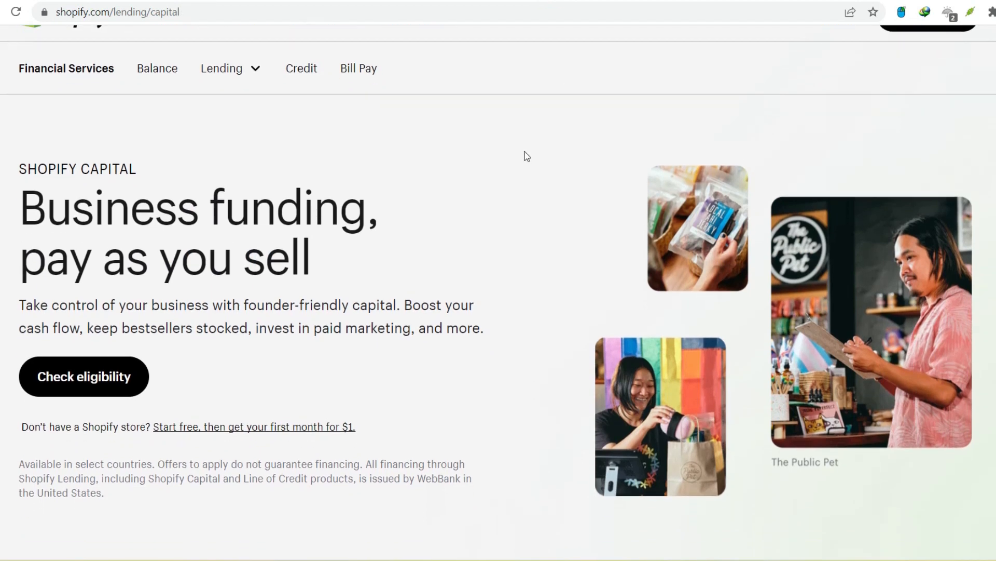
pyautogui.scroll(3)
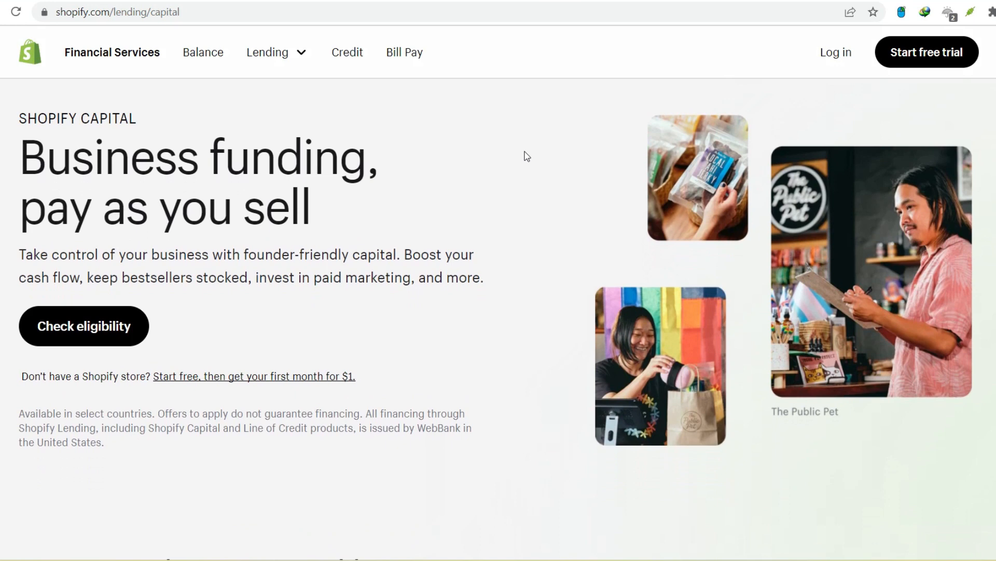
pyautogui.scroll(-3)
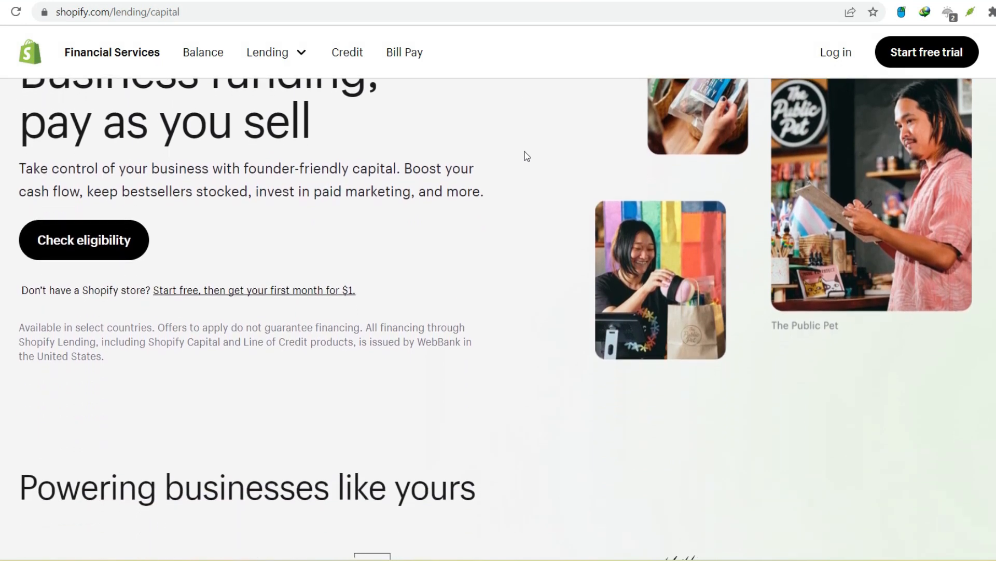
pyautogui.scroll(-3)
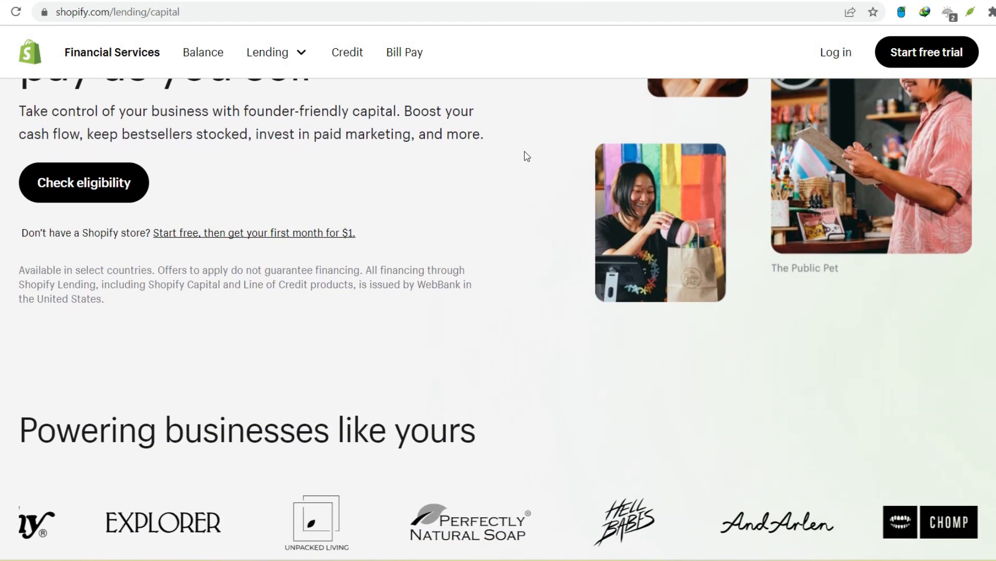